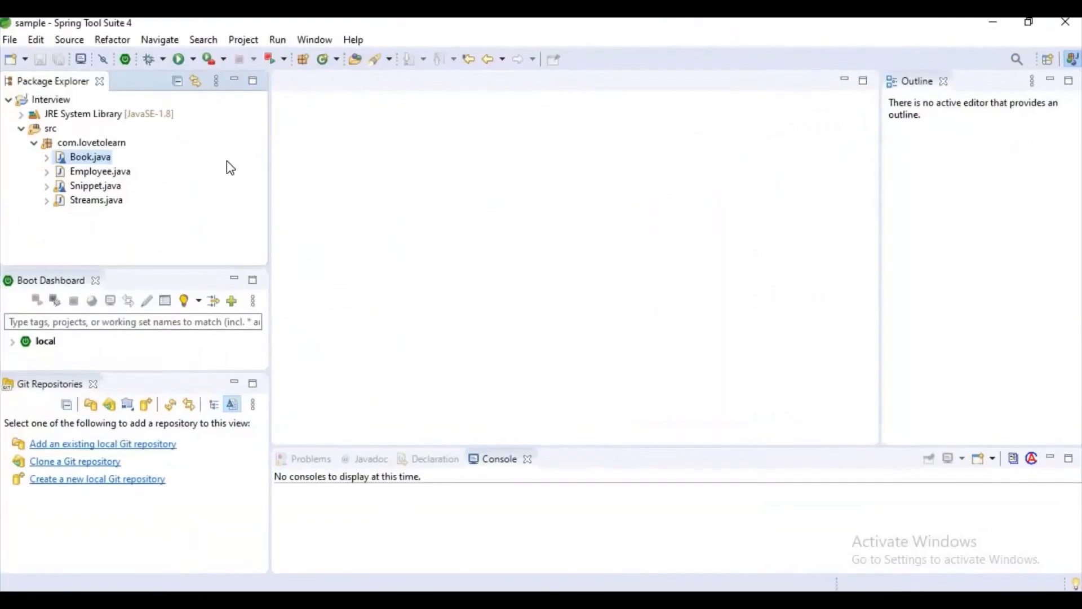
# - Open Employee.java from the Package Explorer to view its fields, getters, setters and constructor
pyautogui.doubleClick(99, 171)
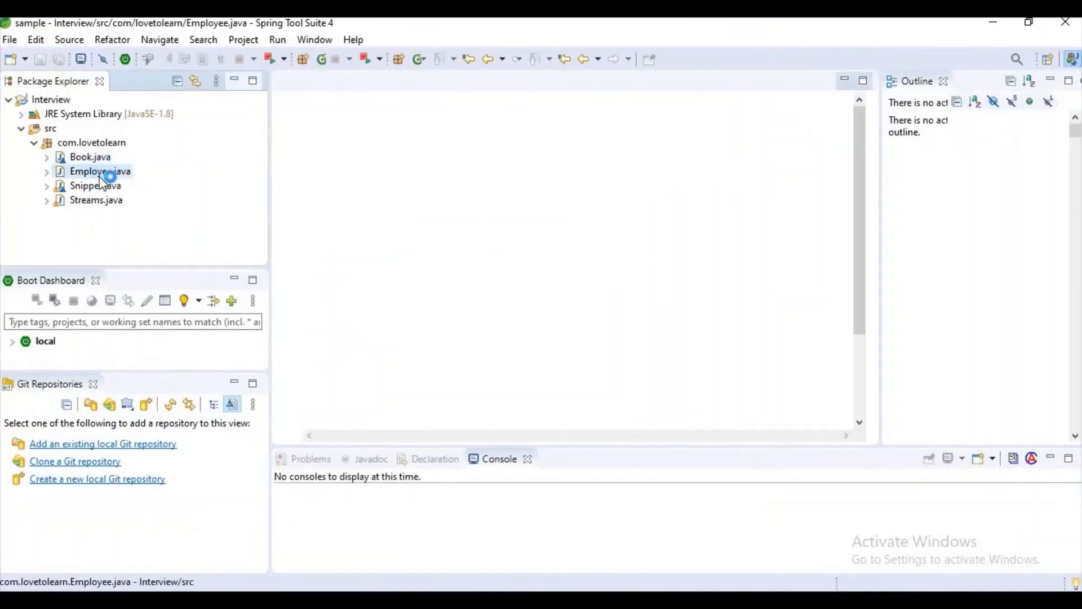
pyautogui.doubleClick(101, 170)
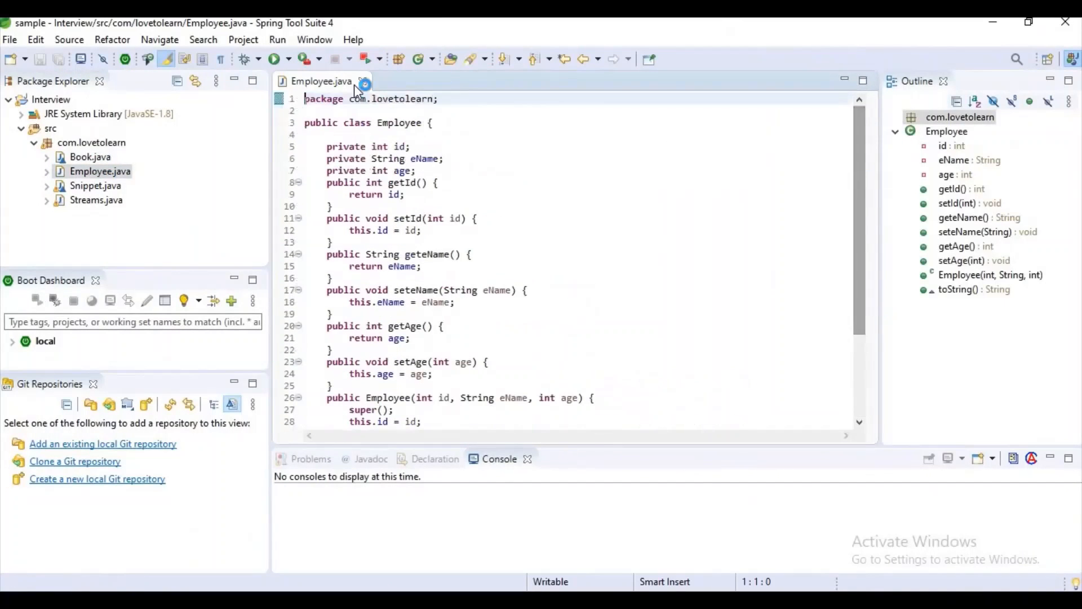
pyautogui.doubleClick(399, 122)
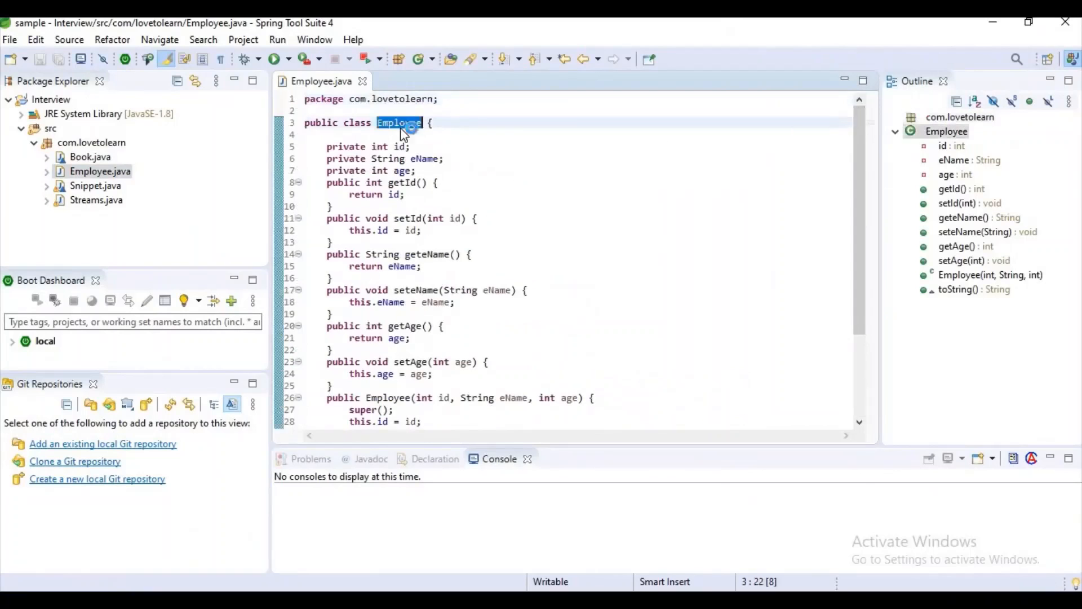
pyautogui.click(90, 142)
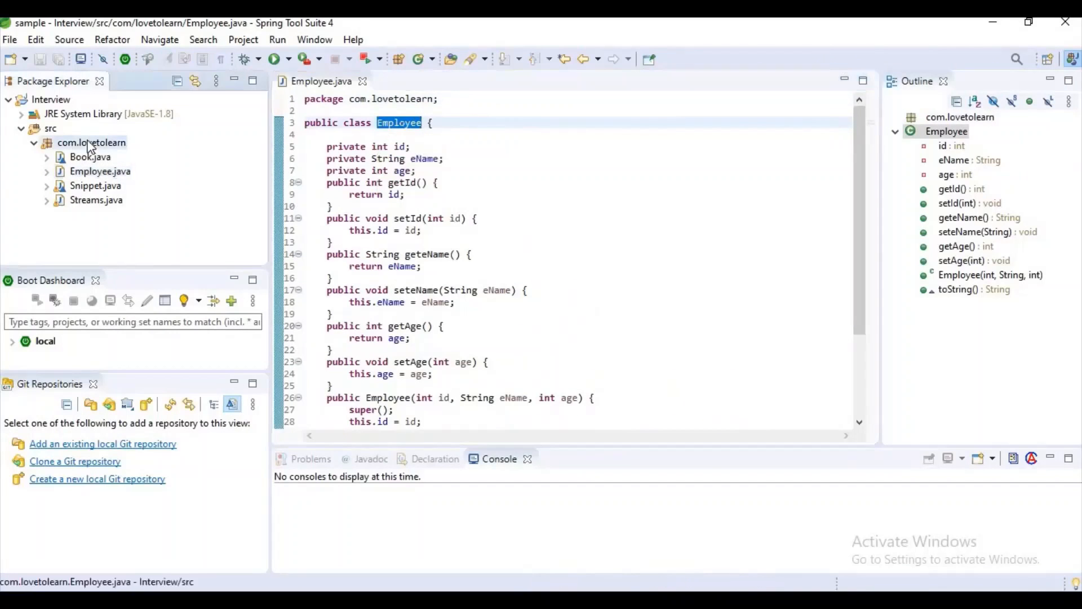
# - Create class Example in com.lovetolearn with a main method stub
pyautogui.rightClick(90, 142)
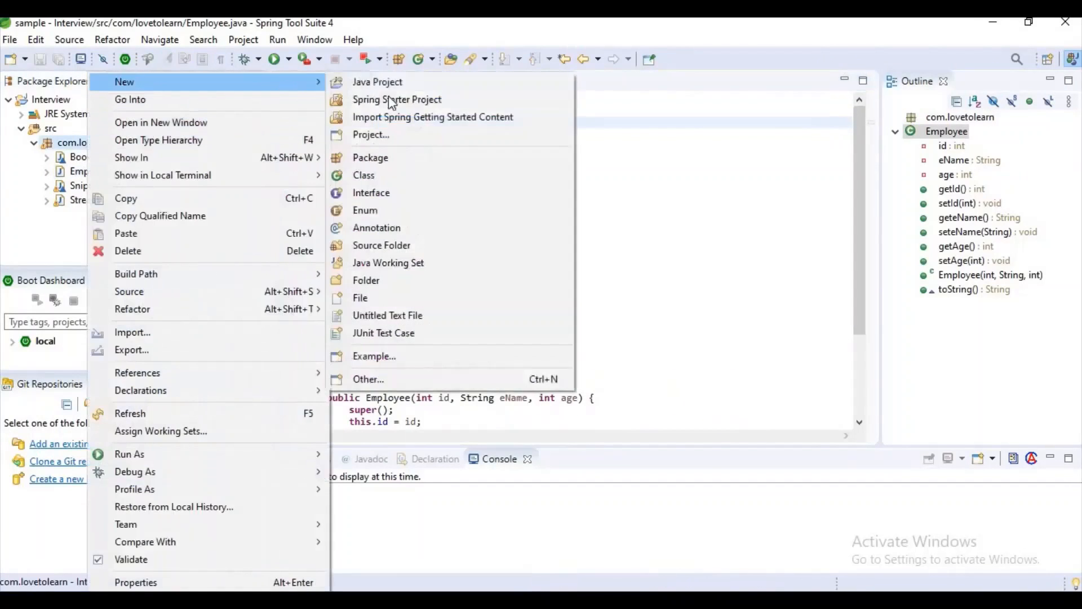
pyautogui.click(363, 175)
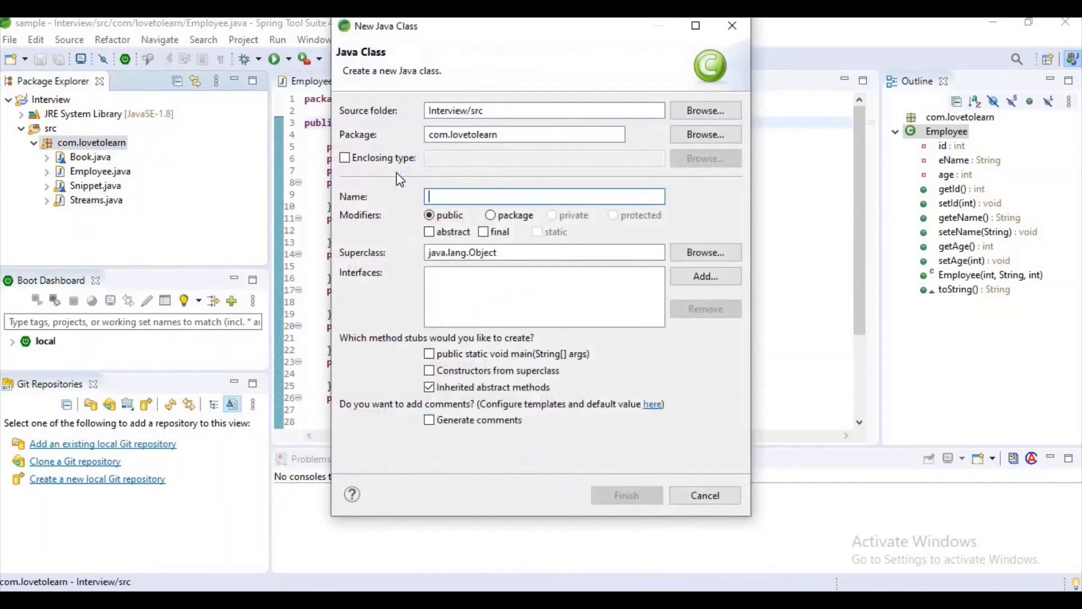
pyautogui.write('Example')
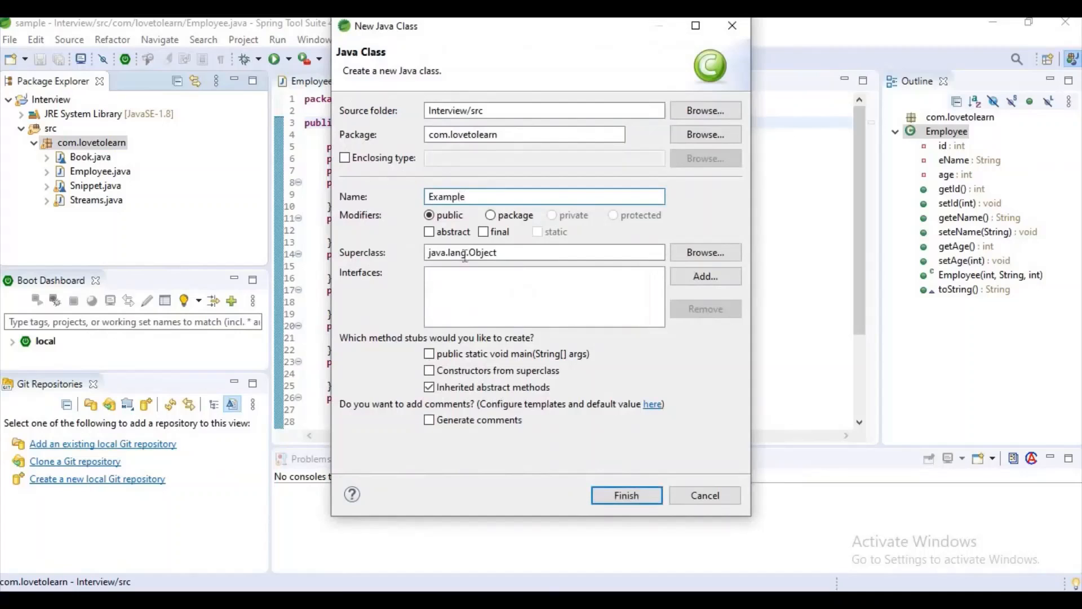
pyautogui.click(429, 354)
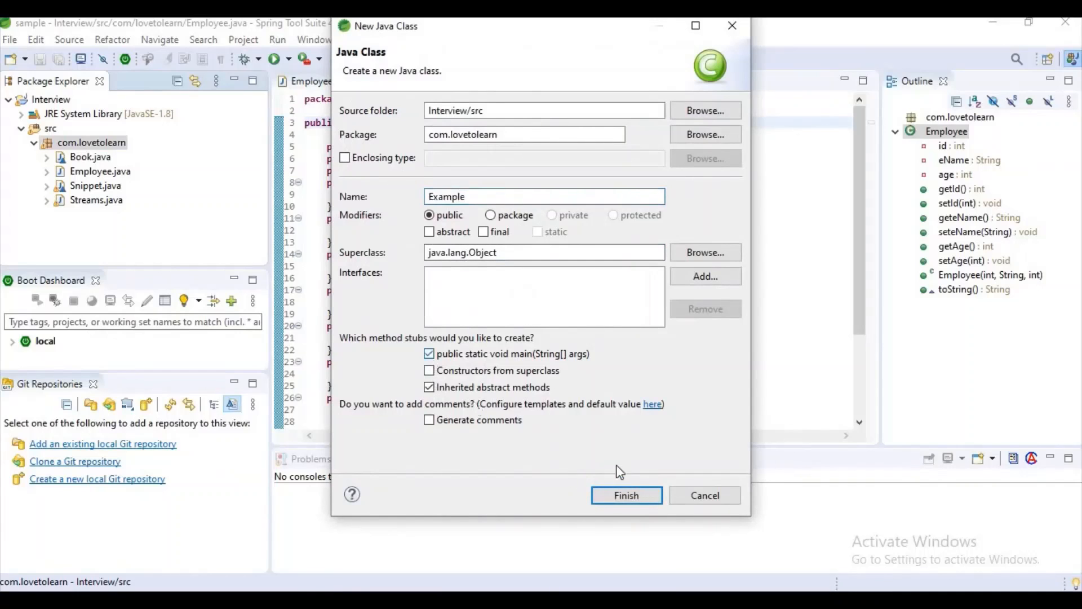
pyautogui.click(626, 495)
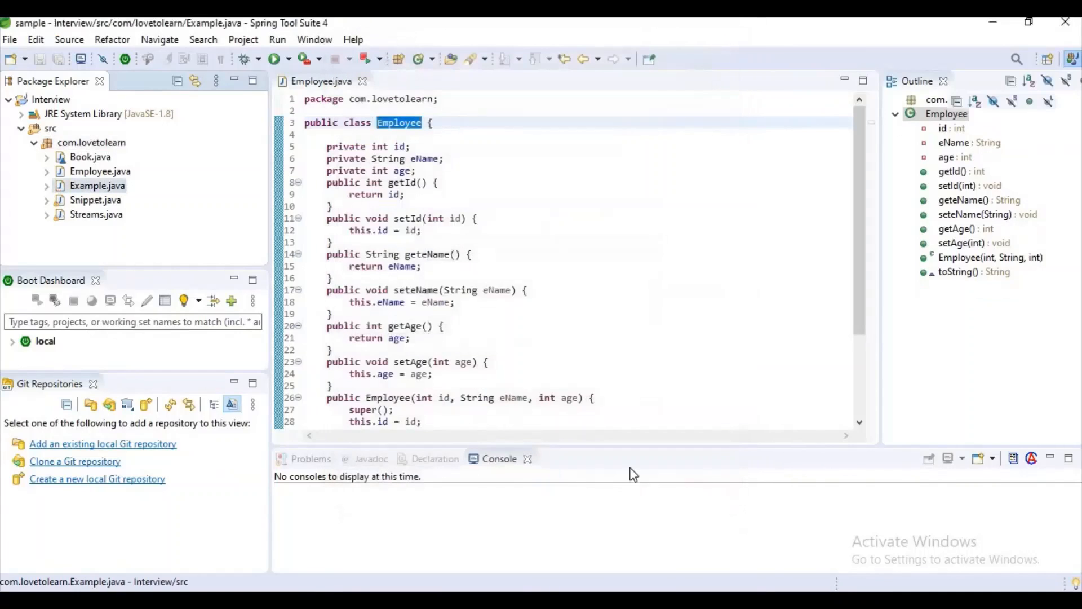
# - Replace the TODO in main with Set<Employee> set = new TreeSet<>(); importing Set and TreeSet
pyautogui.click(416, 81)
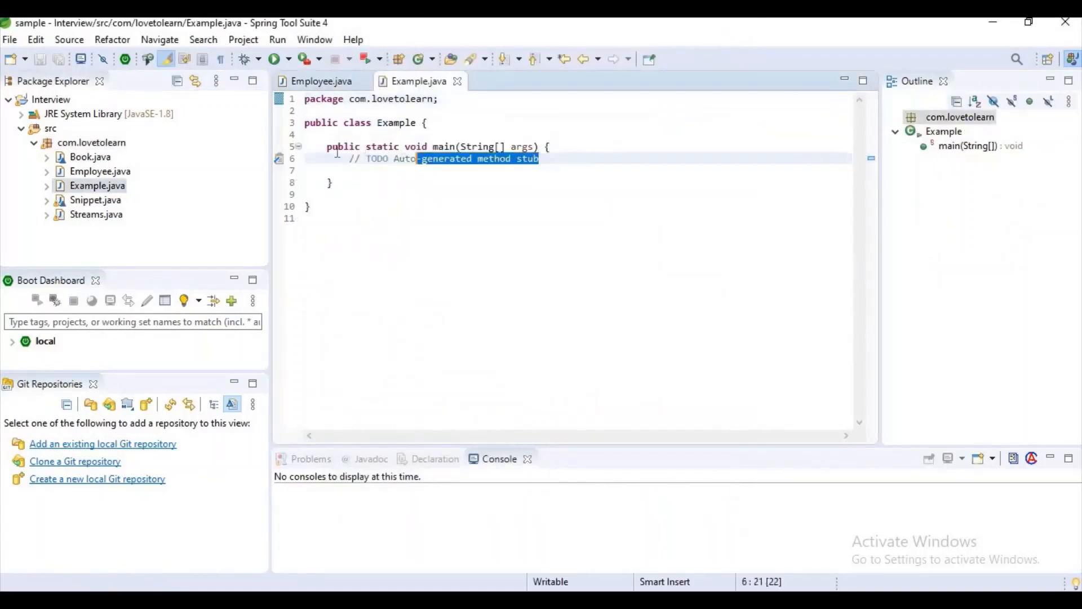
pyautogui.write('Set')
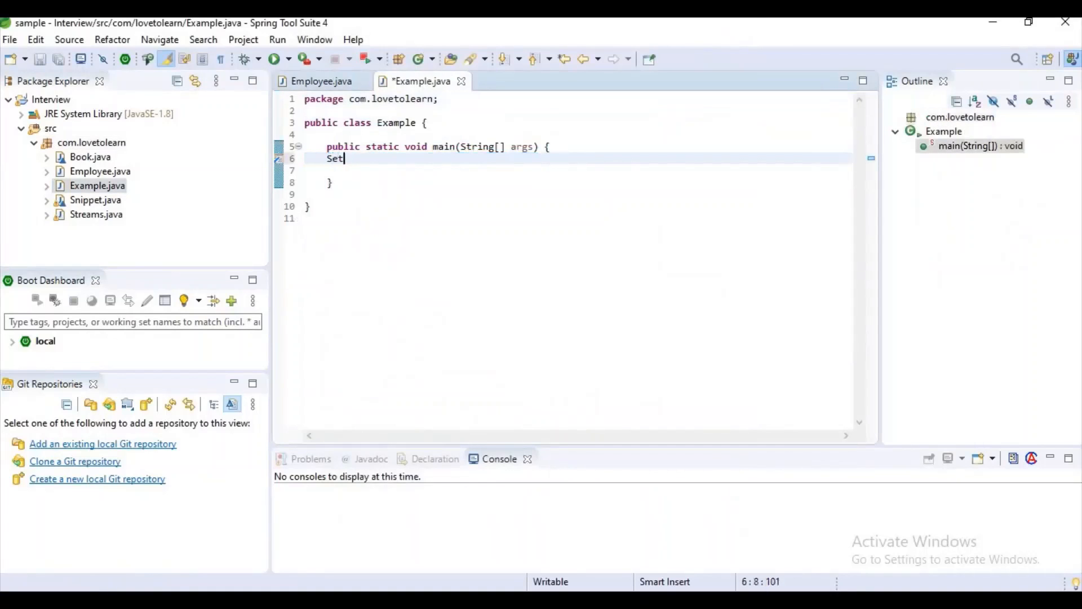
pyautogui.write('<>')
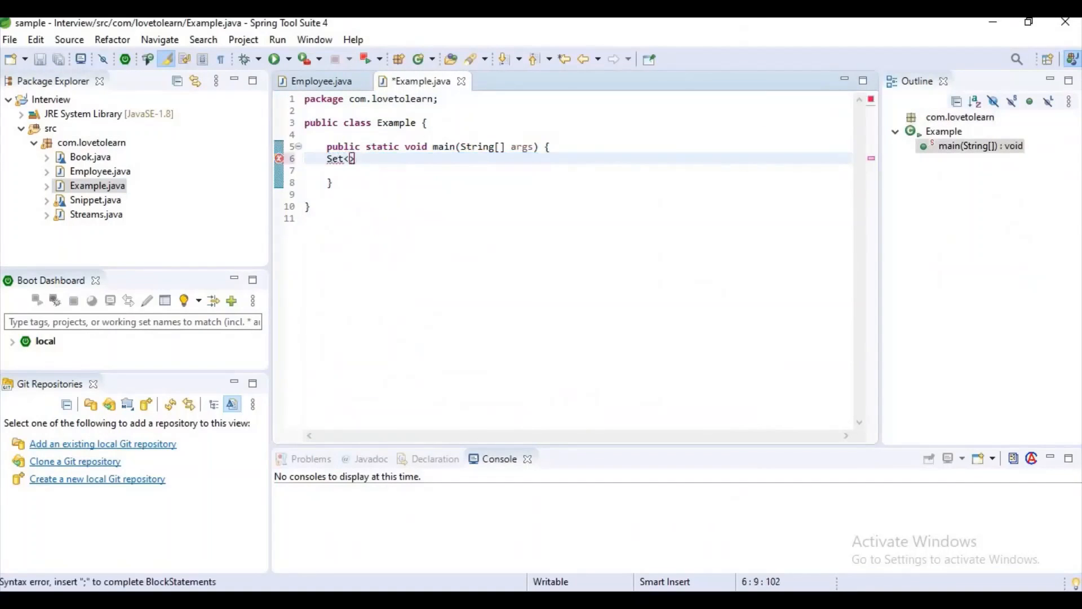
pyautogui.write('Employee')
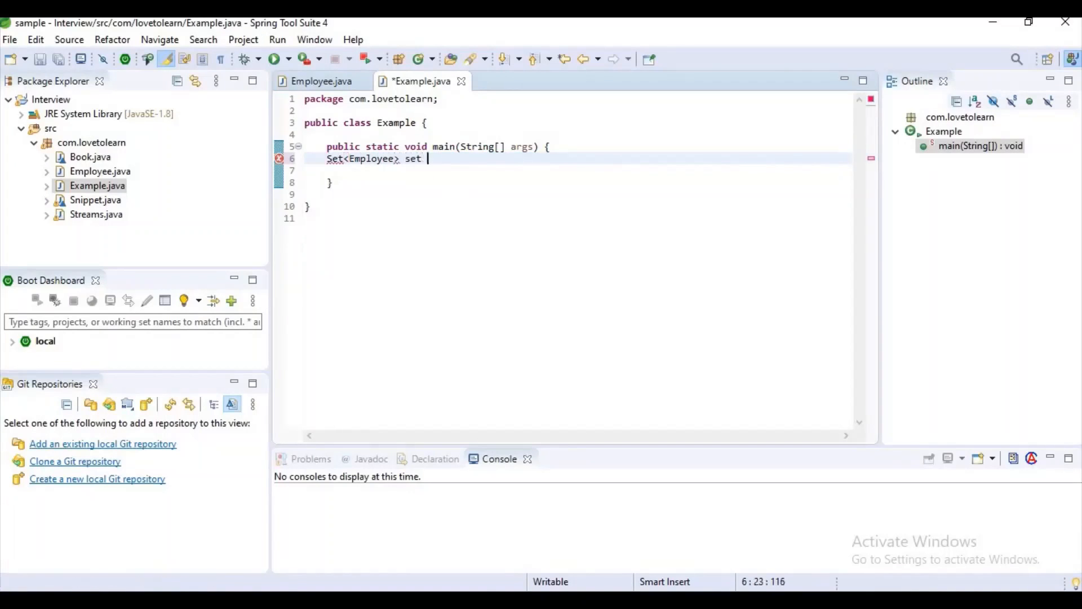
pyautogui.write('= new')
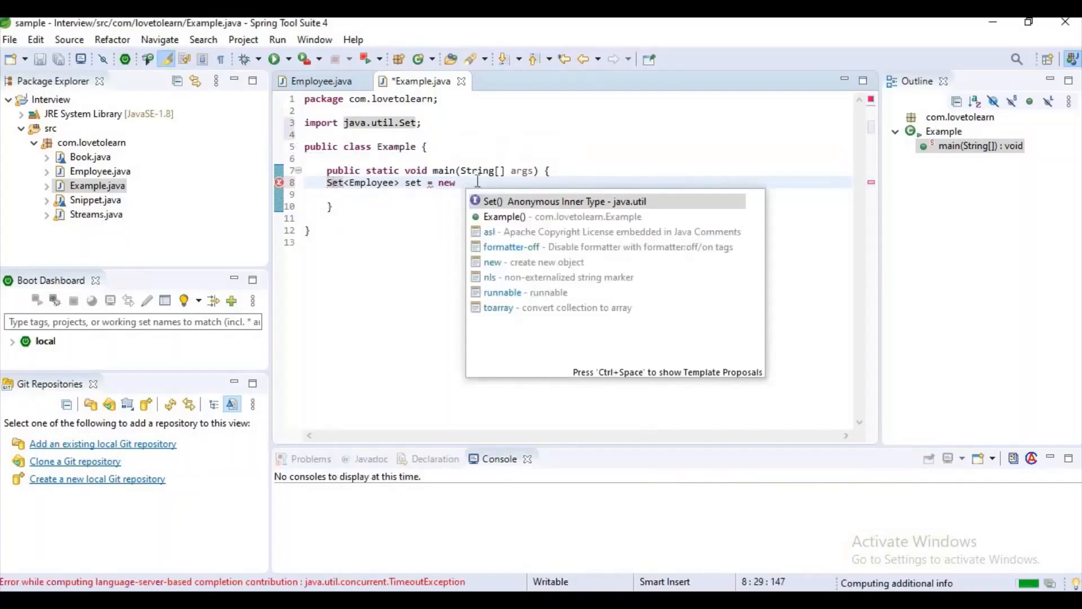
pyautogui.write('TreeSet<>(')
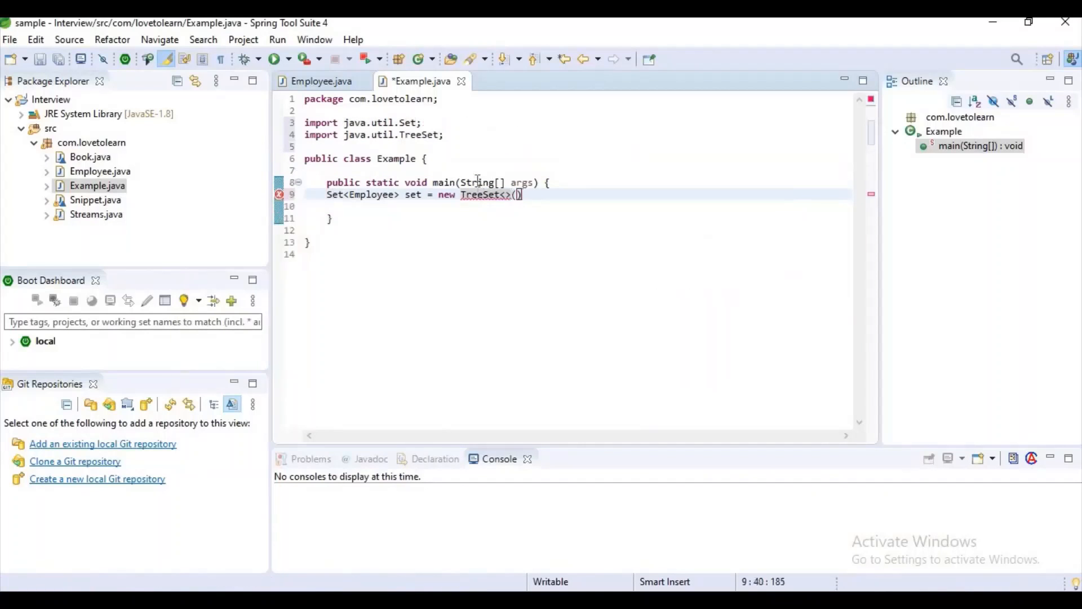
pyautogui.write(';')
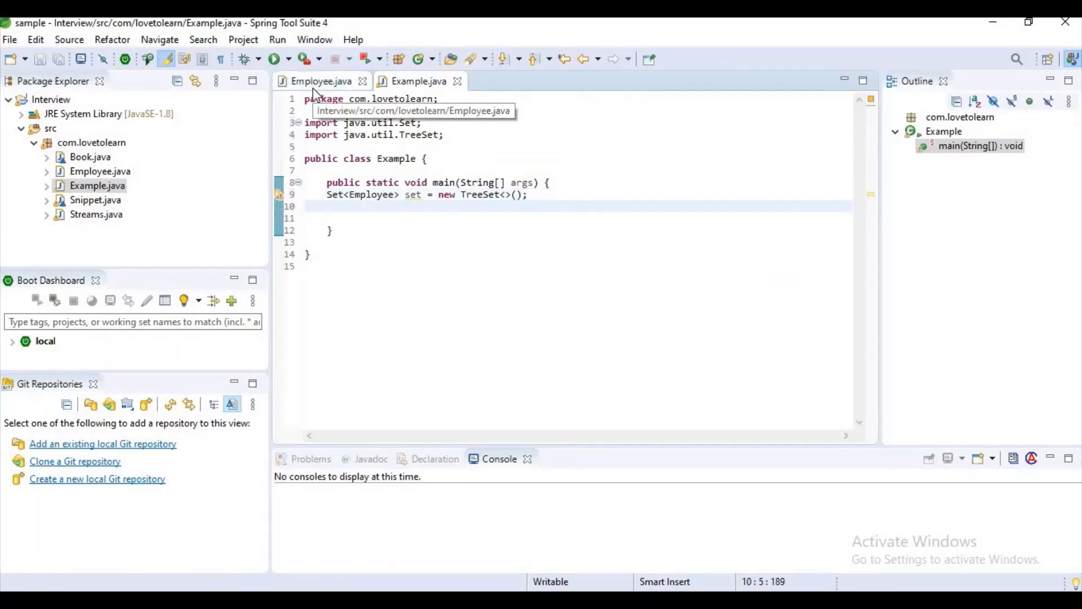
pyautogui.click(320, 80)
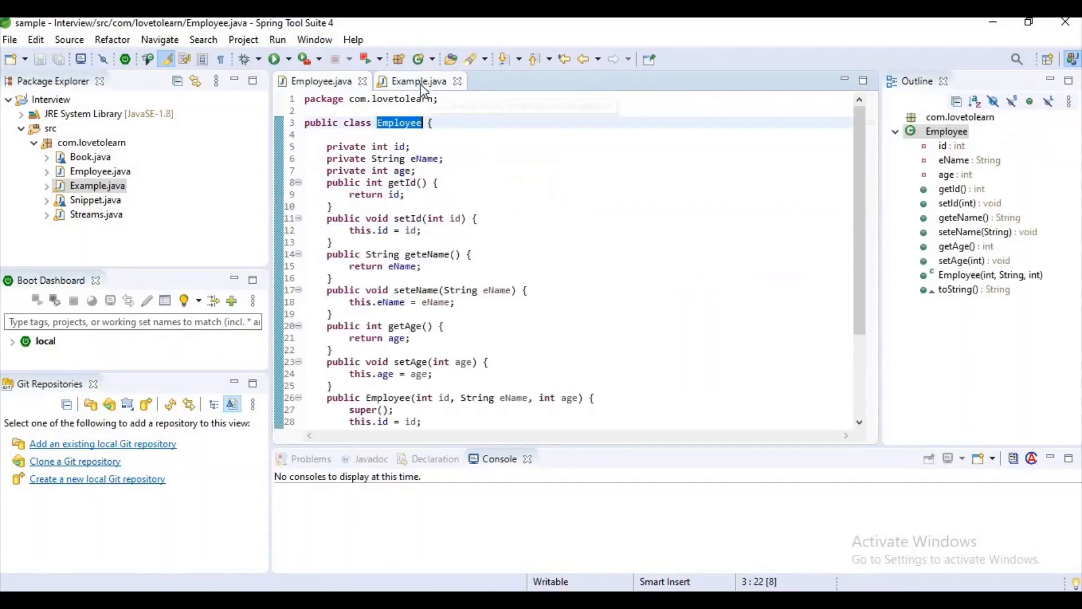
pyautogui.click(417, 80)
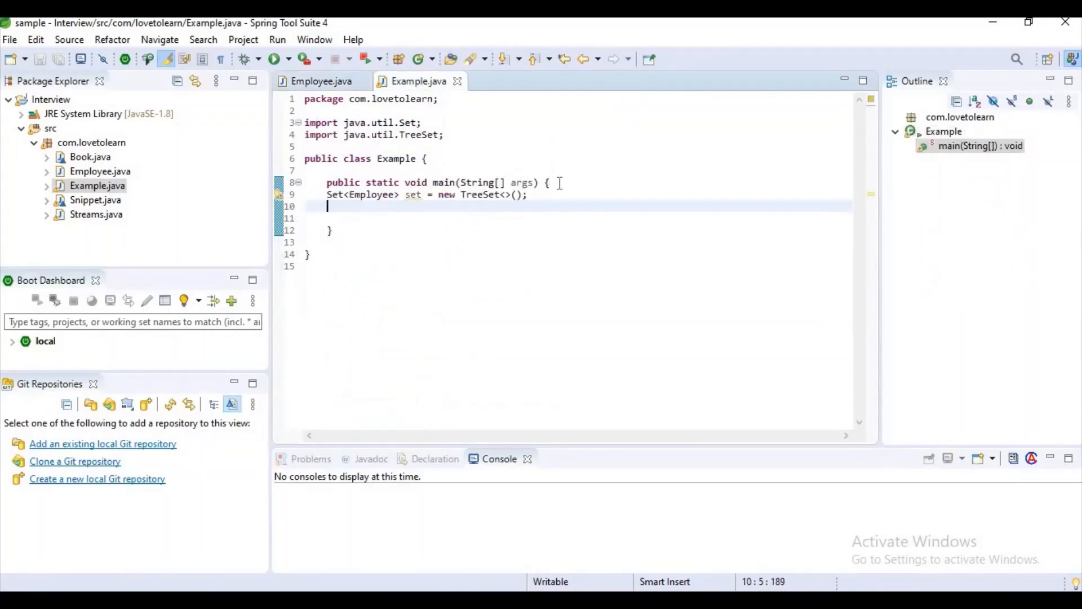
# - Add Employee e, e1 and e2 = new Employee(id, "anil", 23) above the set line
pyautogui.write('Emp1')
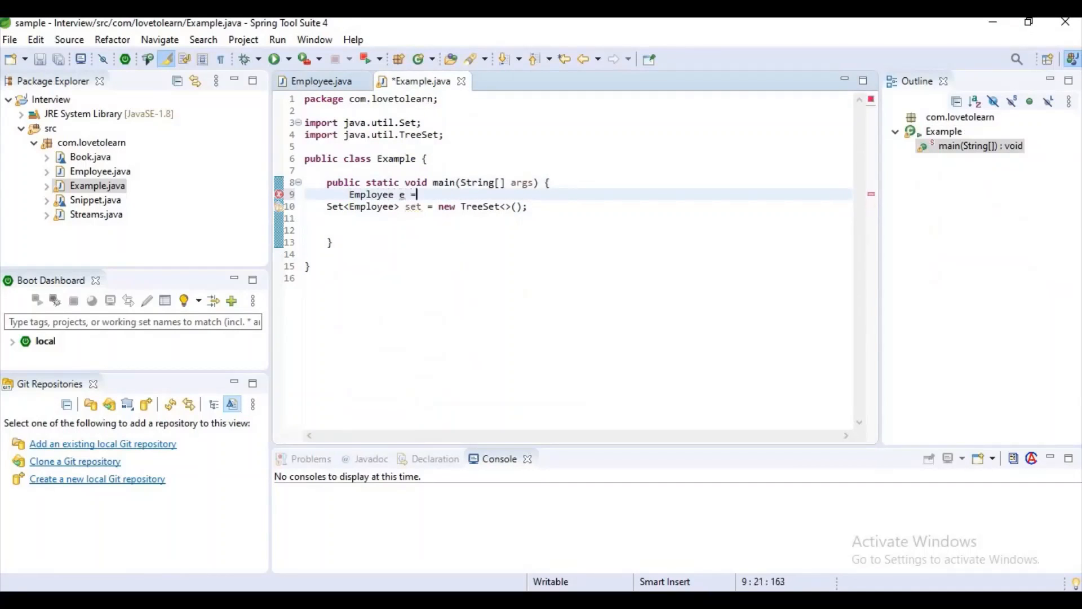
pyautogui.write('new Employee(1, "anil", age')
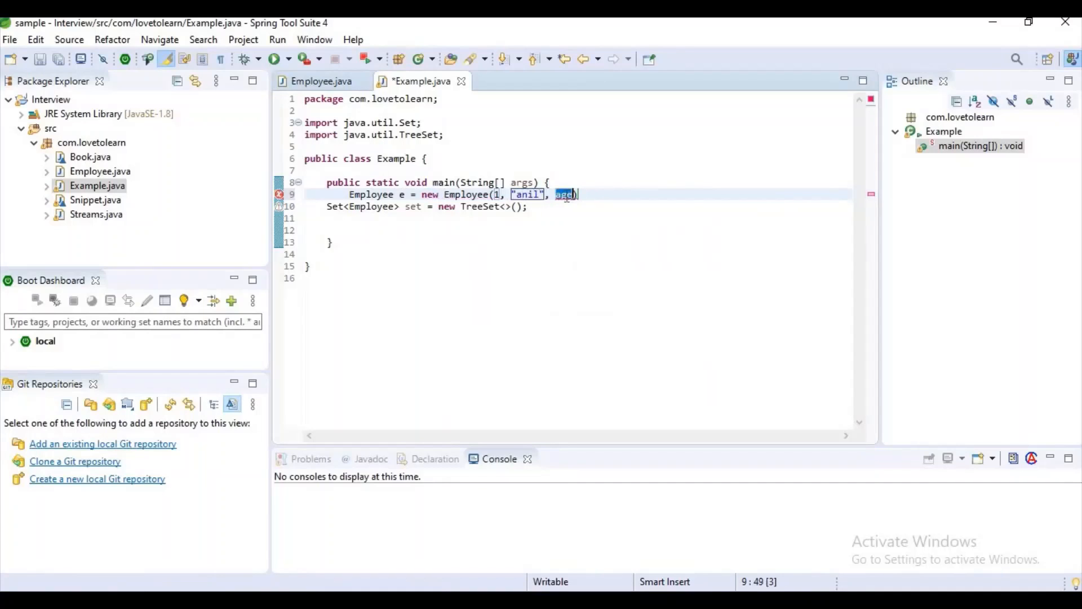
pyautogui.write('23')
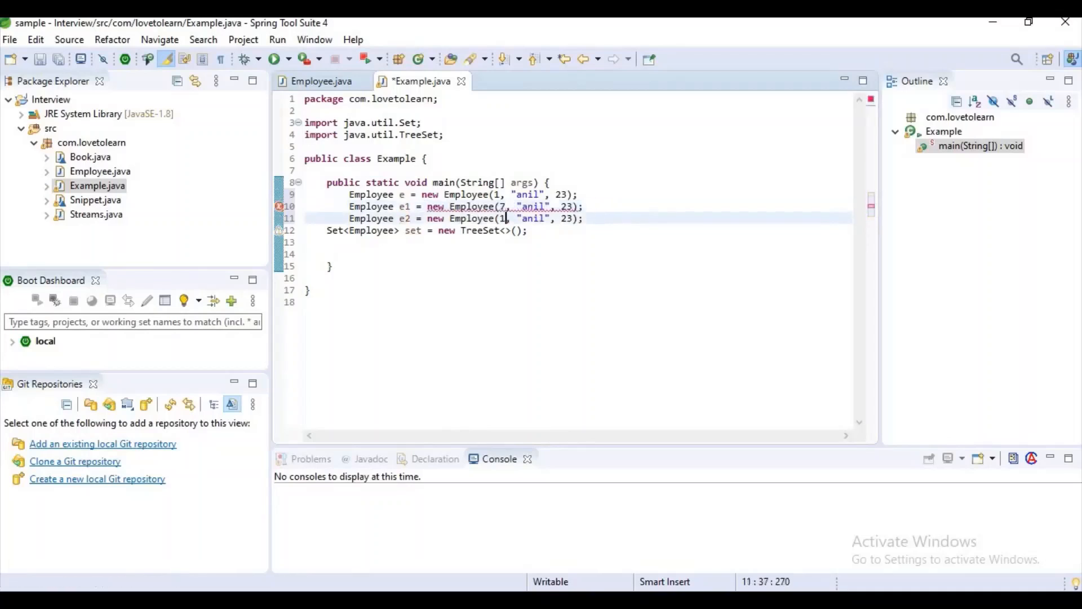
# - Set e1 to (7, "satya", 27) and e2 to (5, "satish", 30), and save
pyautogui.write('5')
pyautogui.click(467, 206)
pyautogui.write('satya')
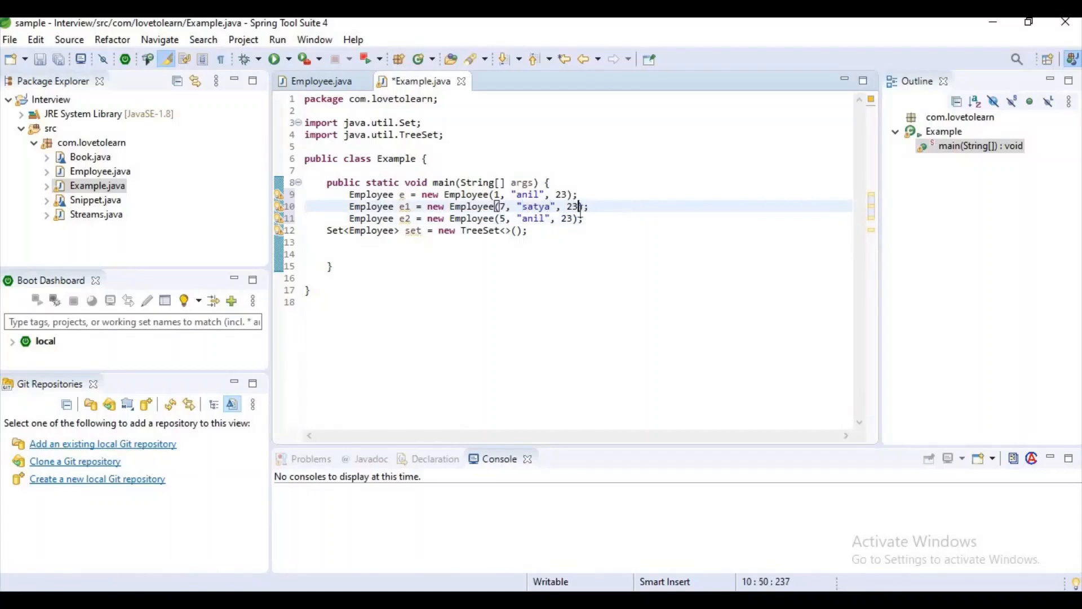
pyautogui.write('7')
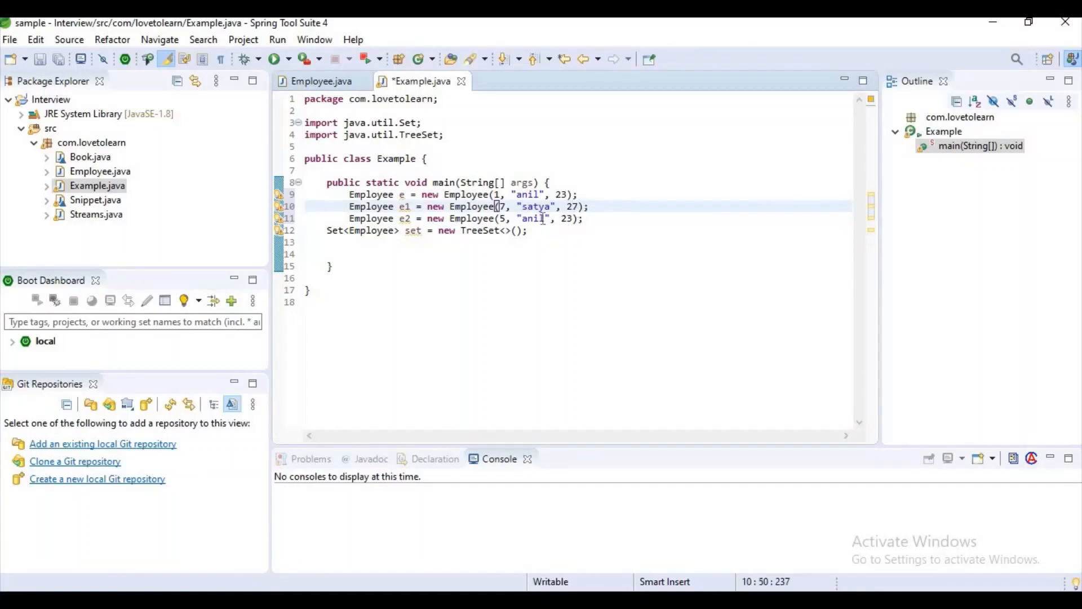
pyautogui.doubleClick(529, 218)
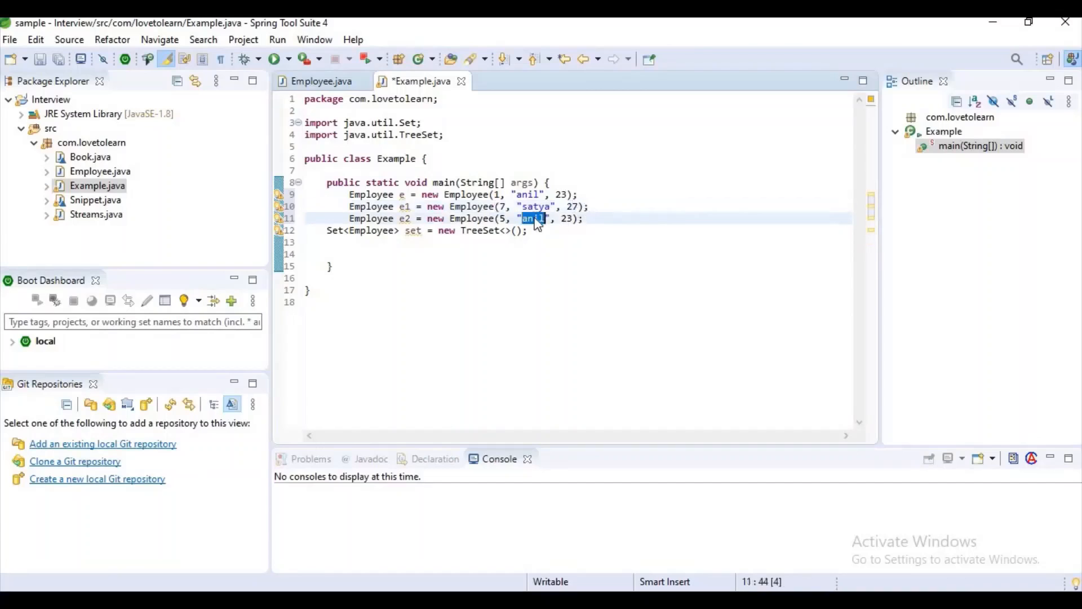
pyautogui.write('satis')
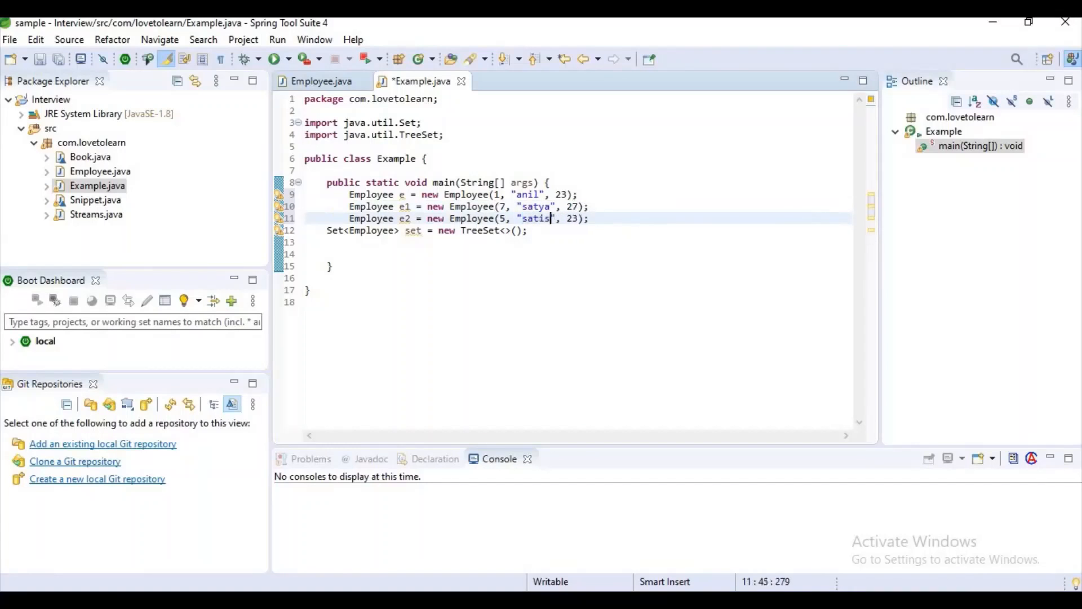
pyautogui.write('h')
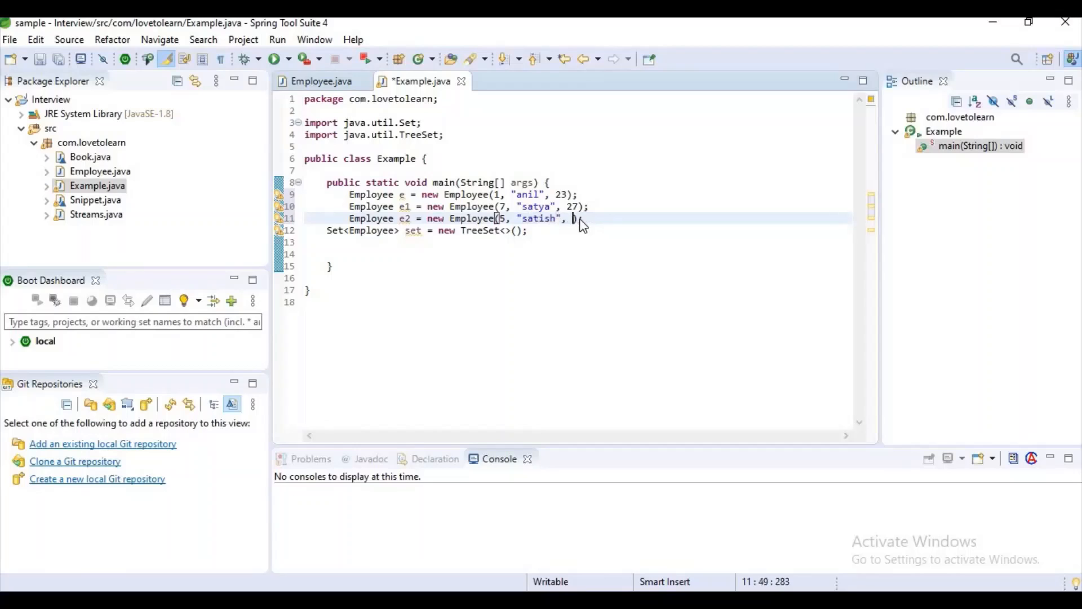
pyautogui.write('30')
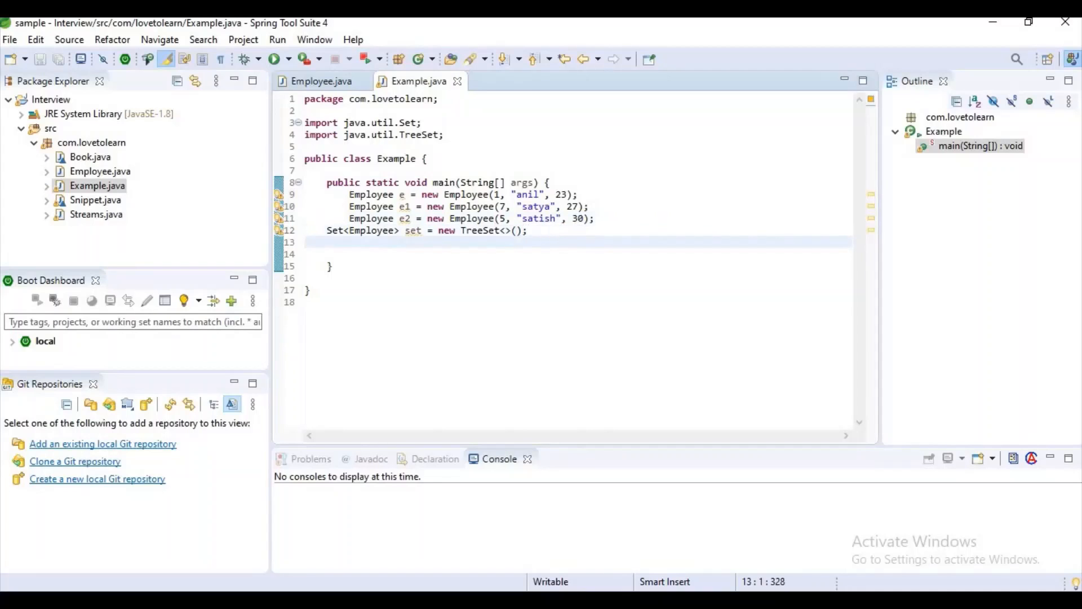
pyautogui.write('set.add(e1')
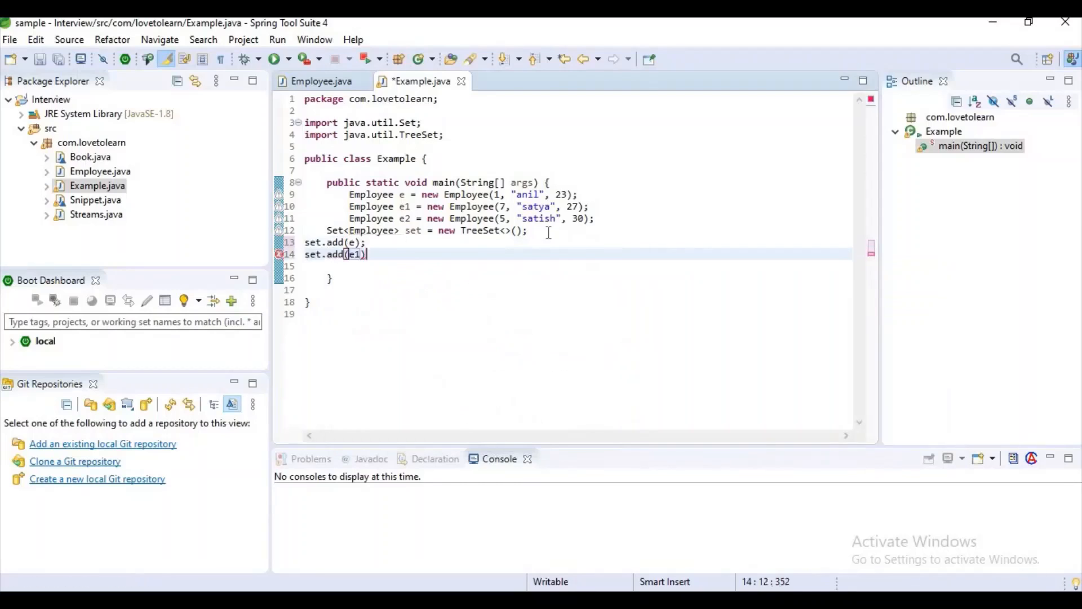
# - Add e, e1 and e2 to set and start a for-each loop over set
pyautogui.write('set.add(e2);')
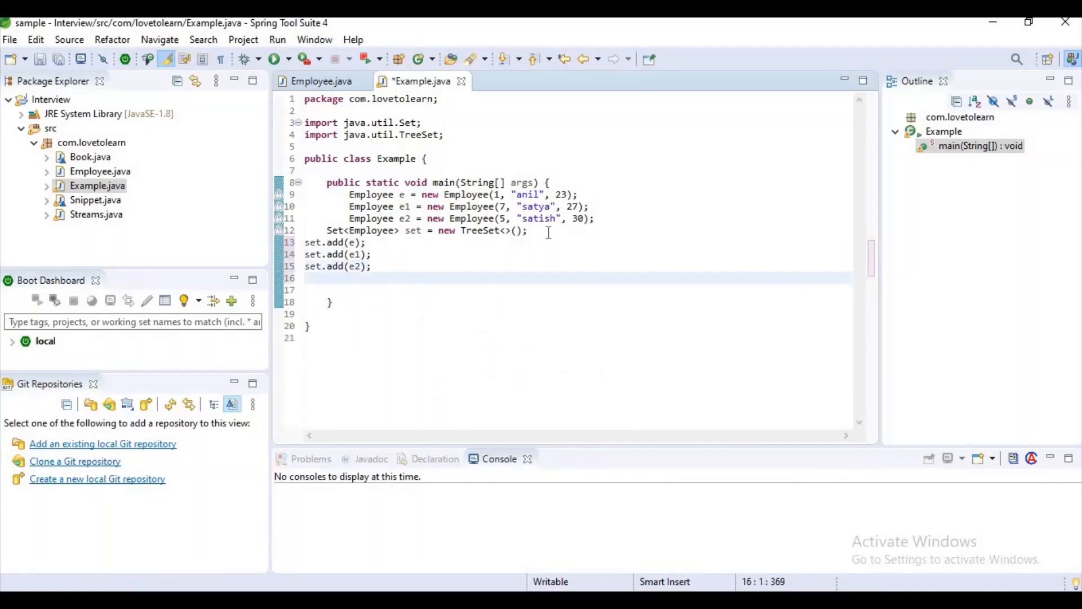
pyautogui.write('for (Employee employee : set) {')
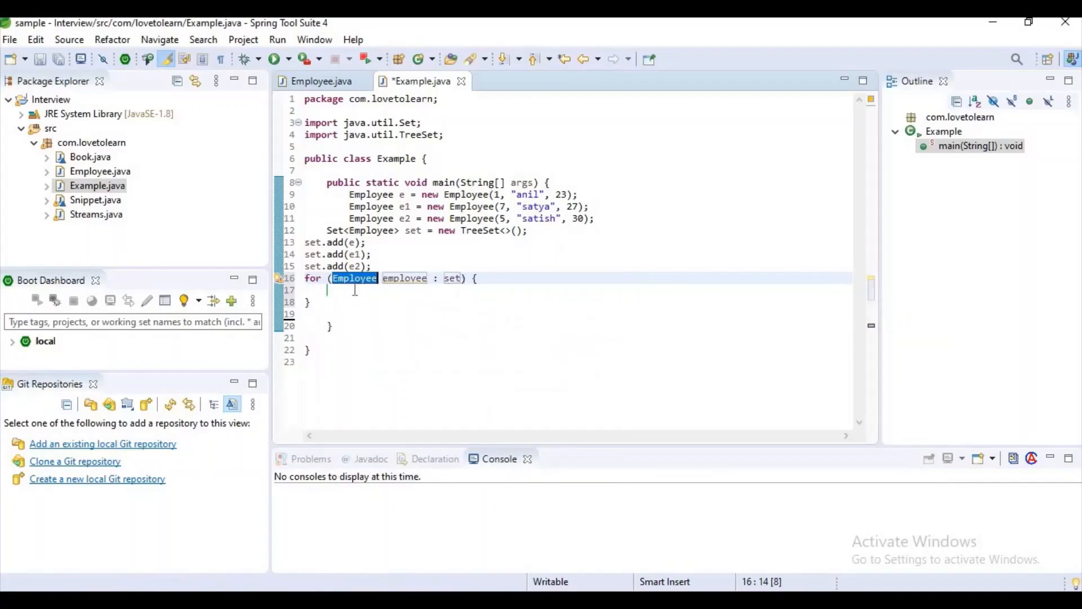
# - Print employee.toString() inside the loop via the sout template and save Example
pyautogui.write('sout')
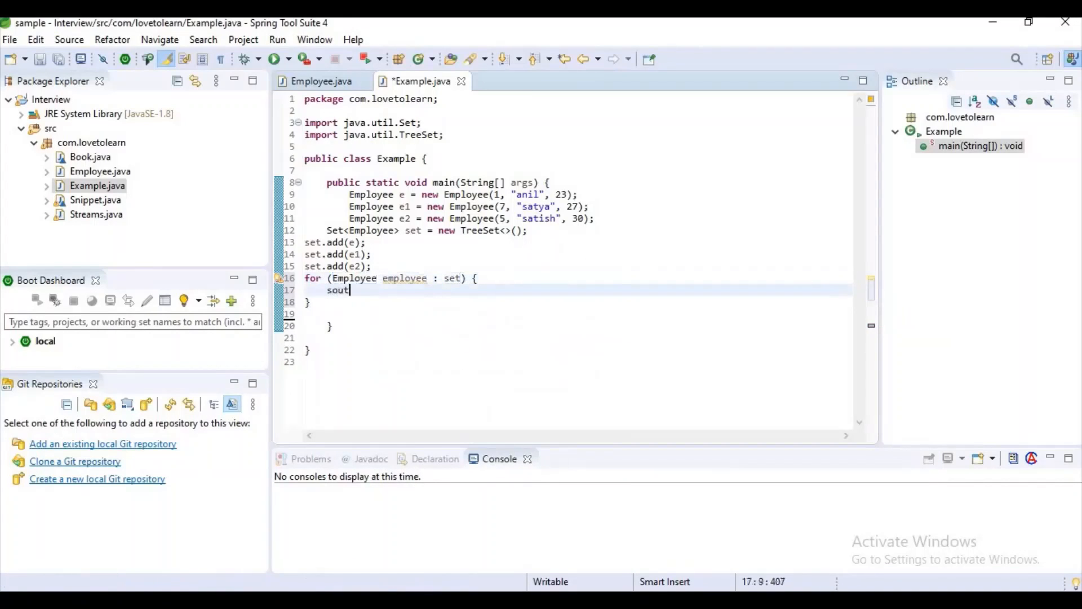
pyautogui.press('Tab')
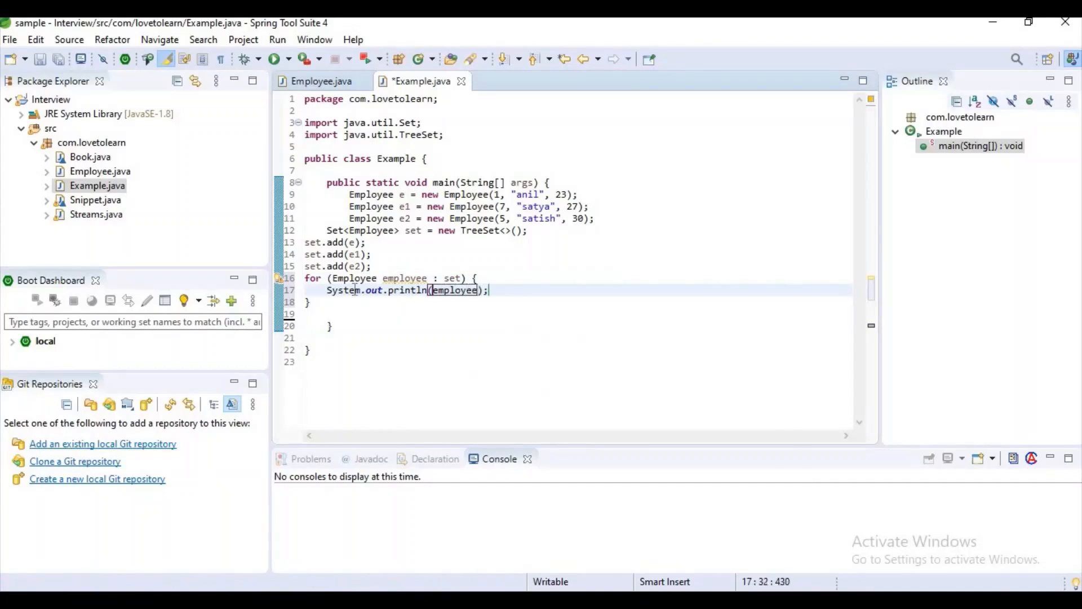
pyautogui.write('.toString(')
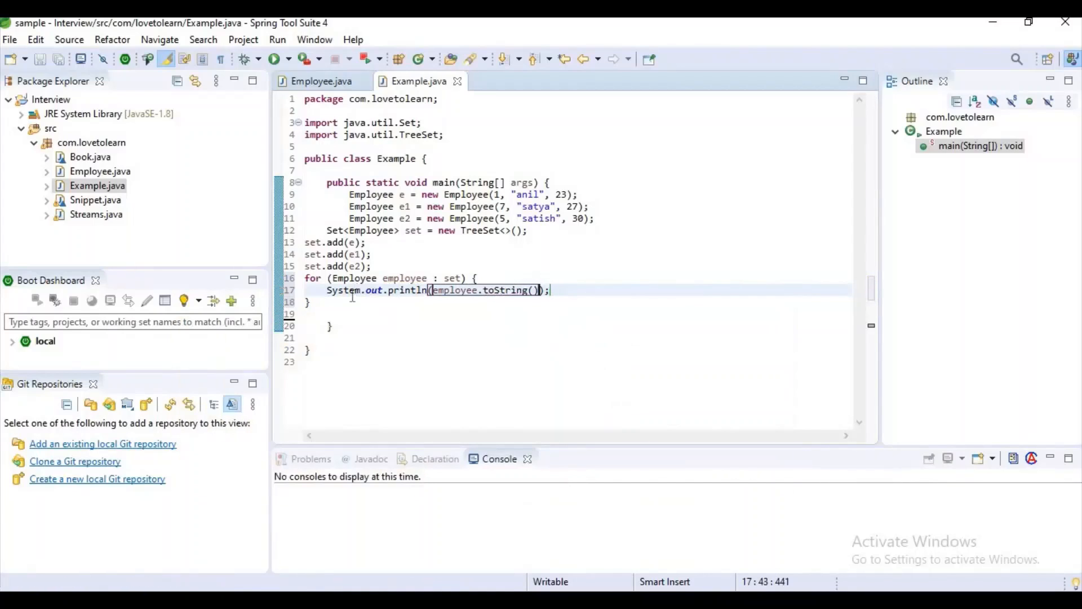
pyautogui.rightClick(352, 297)
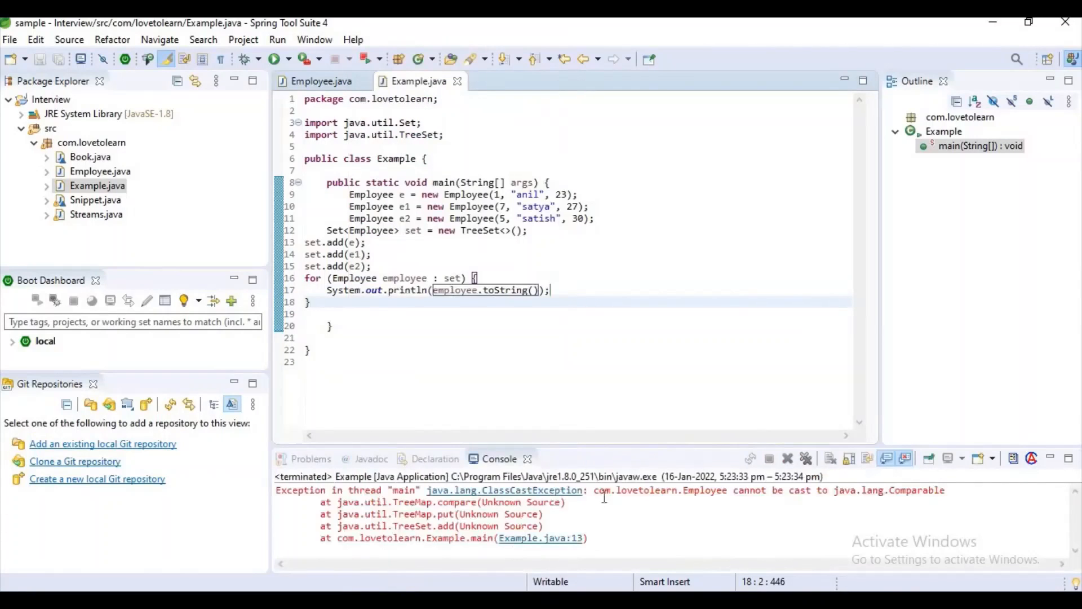
# - Run Example as a Java Application, see the ClassCastException, and return to Employee.java
pyautogui.moveTo(635, 490); pyautogui.dragTo(945, 490)
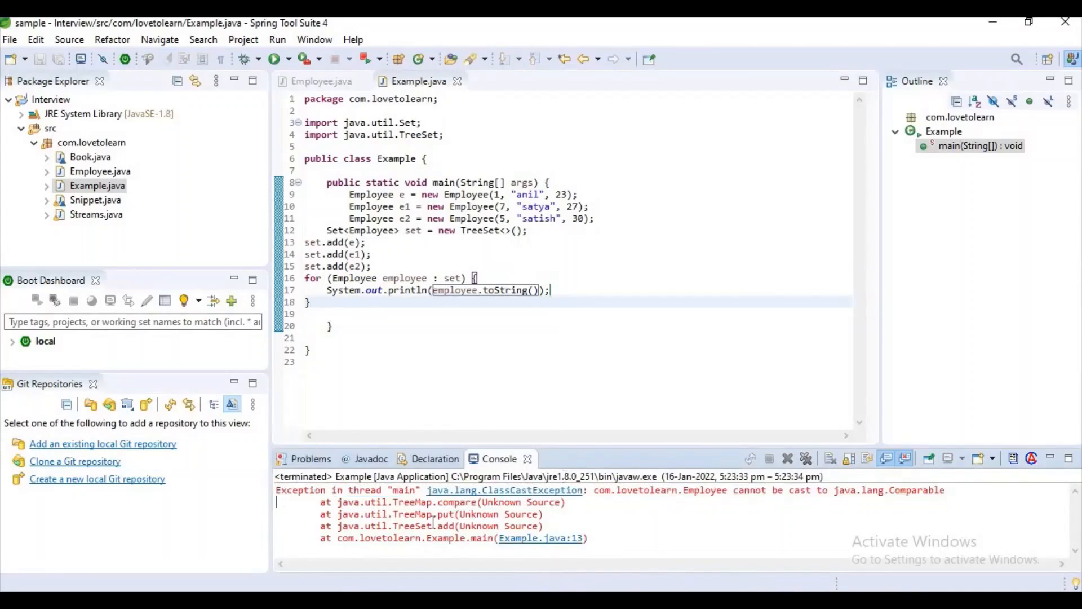
pyautogui.moveTo(612, 513)
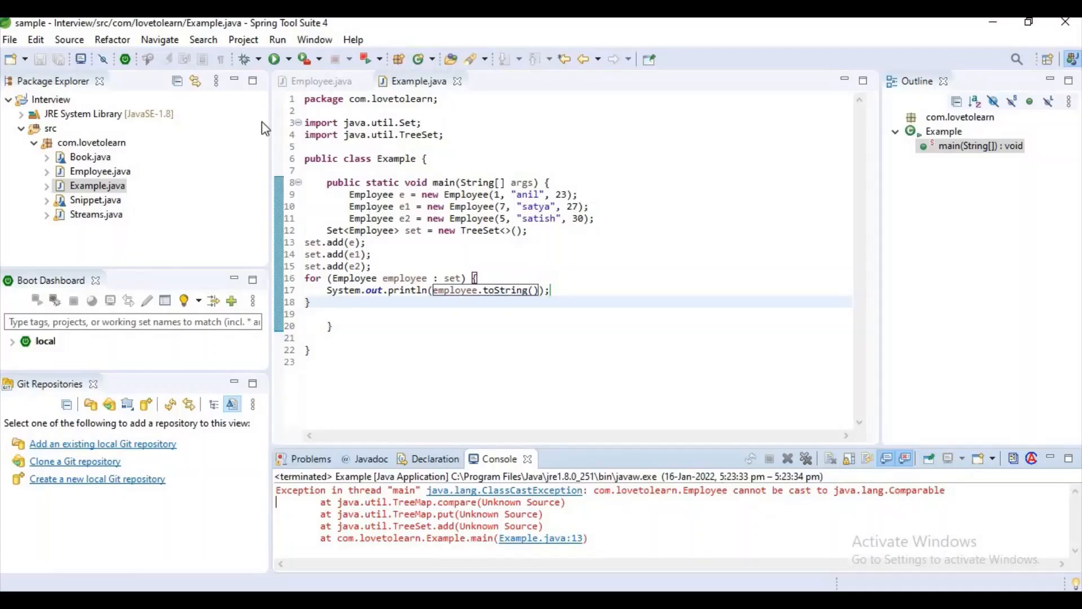
pyautogui.click(321, 81)
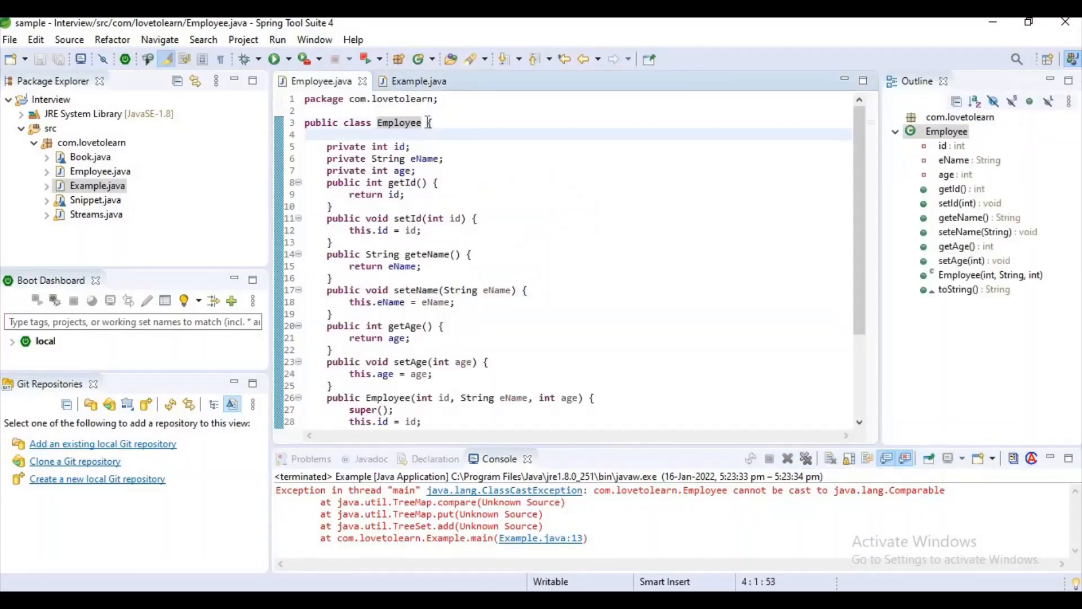
# - Declare Employee implements Comparable<Employee>, add the compareTo(Employee) stub, and save
pyautogui.write('implements C')
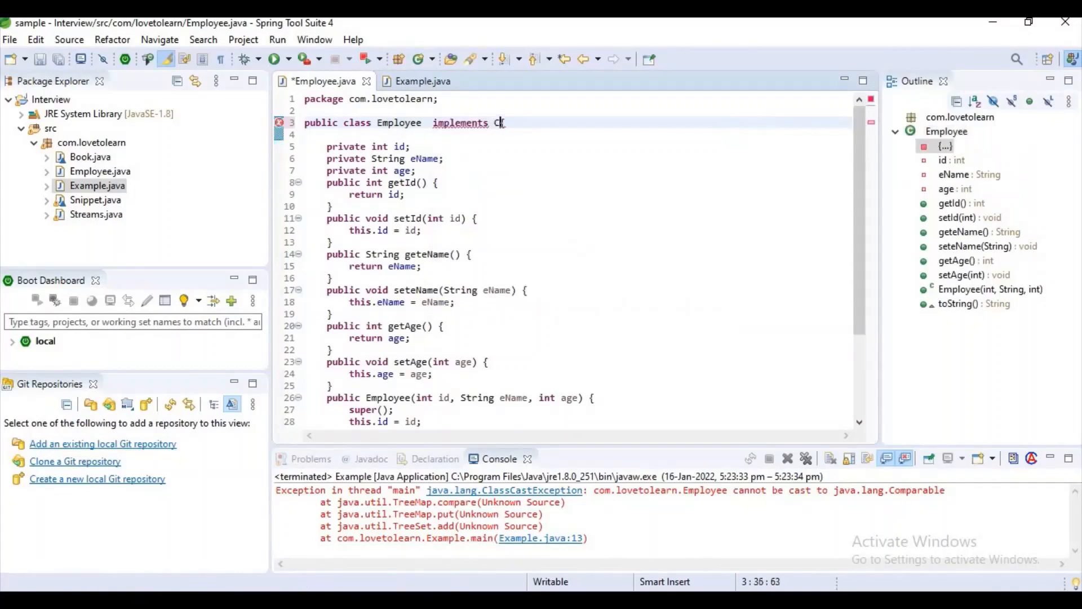
pyautogui.write('omparable<T>{')
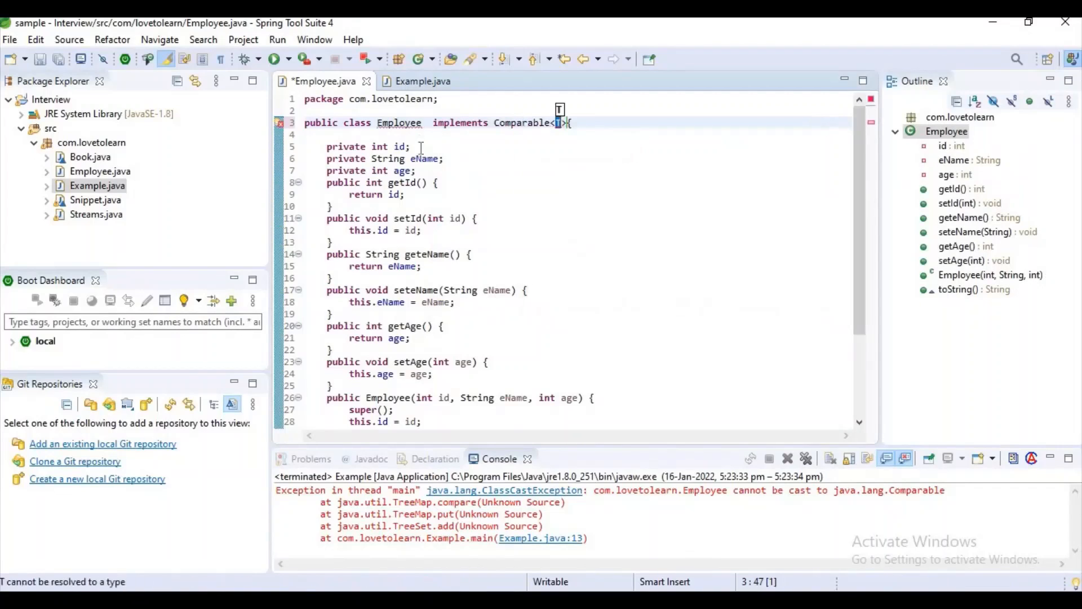
pyautogui.write('Employee')
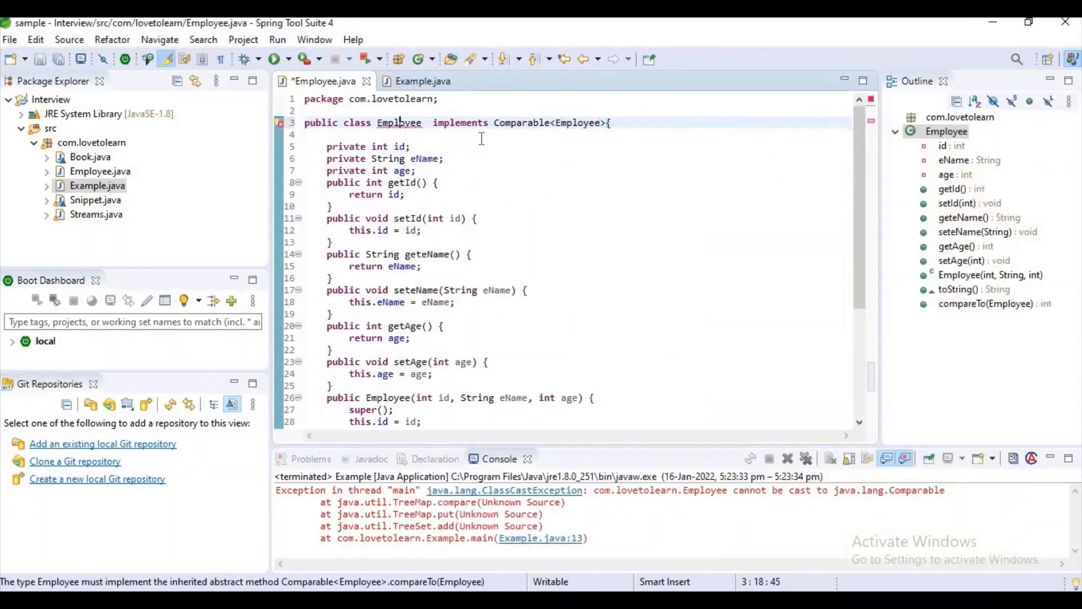
pyautogui.press('ctrl+s')
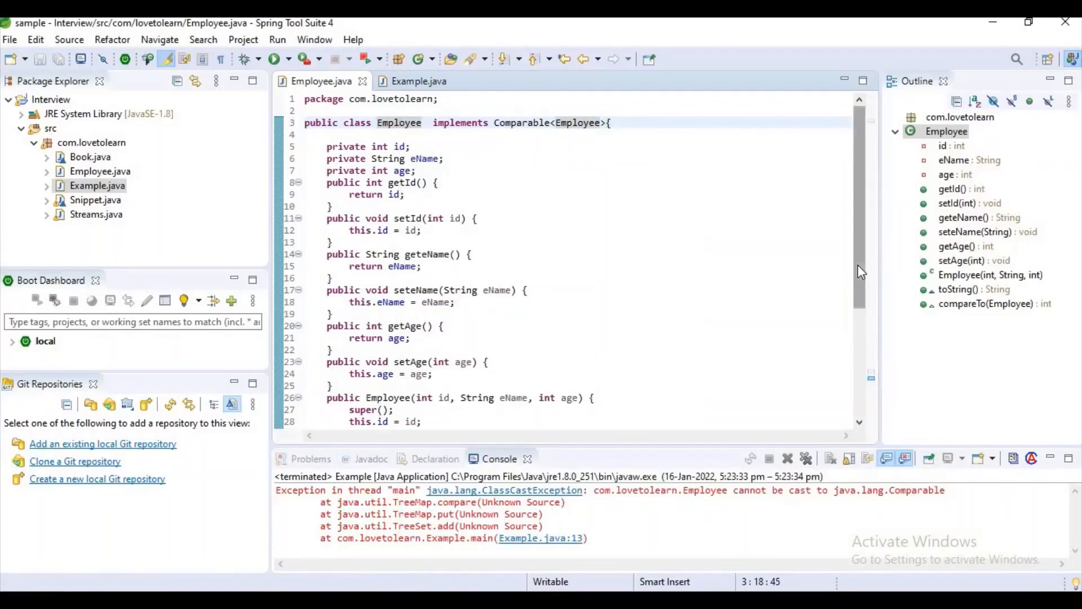
# - Copy the if/else id-comparison body from Notepad into compareTo, returning 1, -1 or 0
pyautogui.scroll(-3)
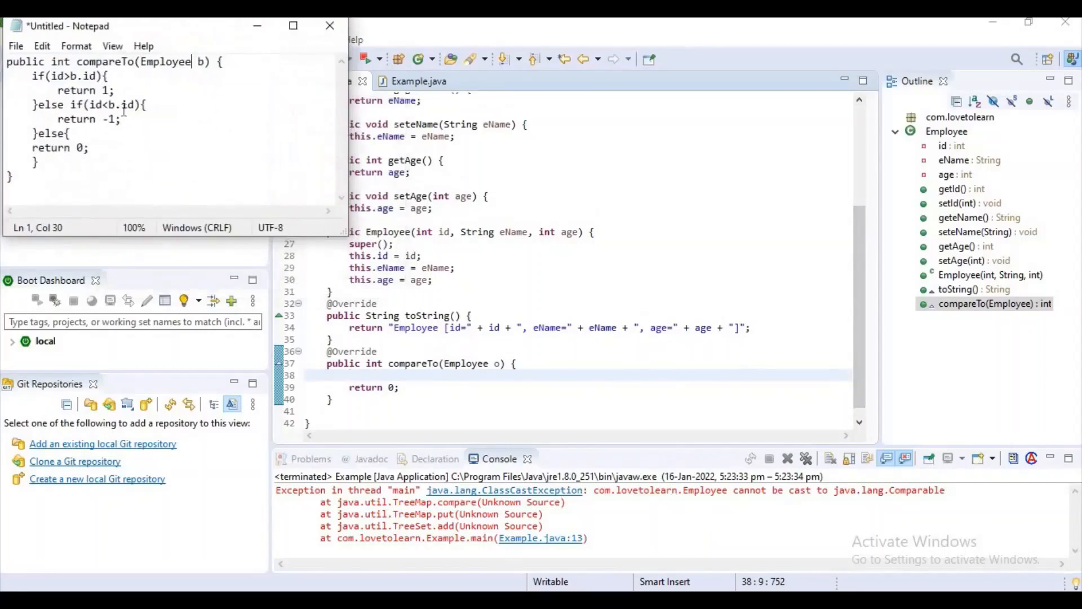
pyautogui.moveTo(22, 76); pyautogui.dragTo(44, 162)
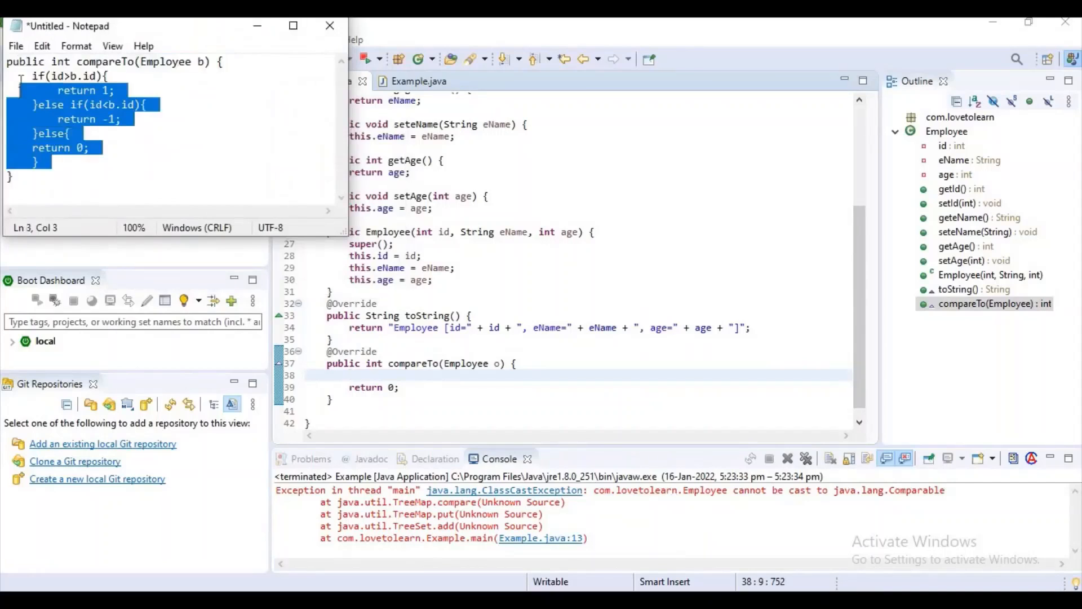
pyautogui.press('Delete')
pyautogui.write('b')
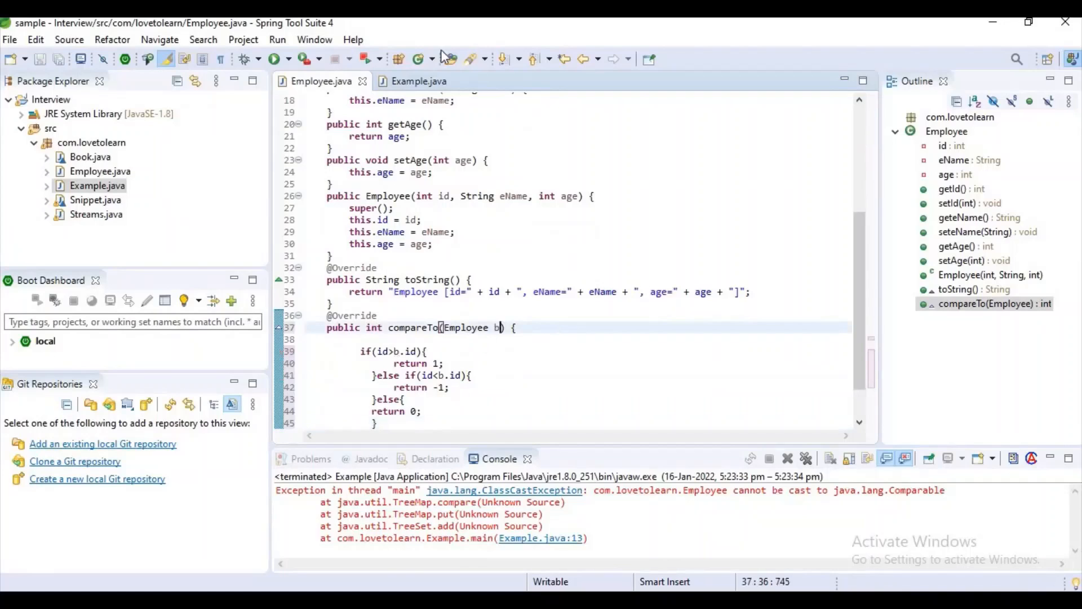
# - Run Example and check the console lists employees 1 anil, 5 satish, 7 satya
pyautogui.click(418, 80)
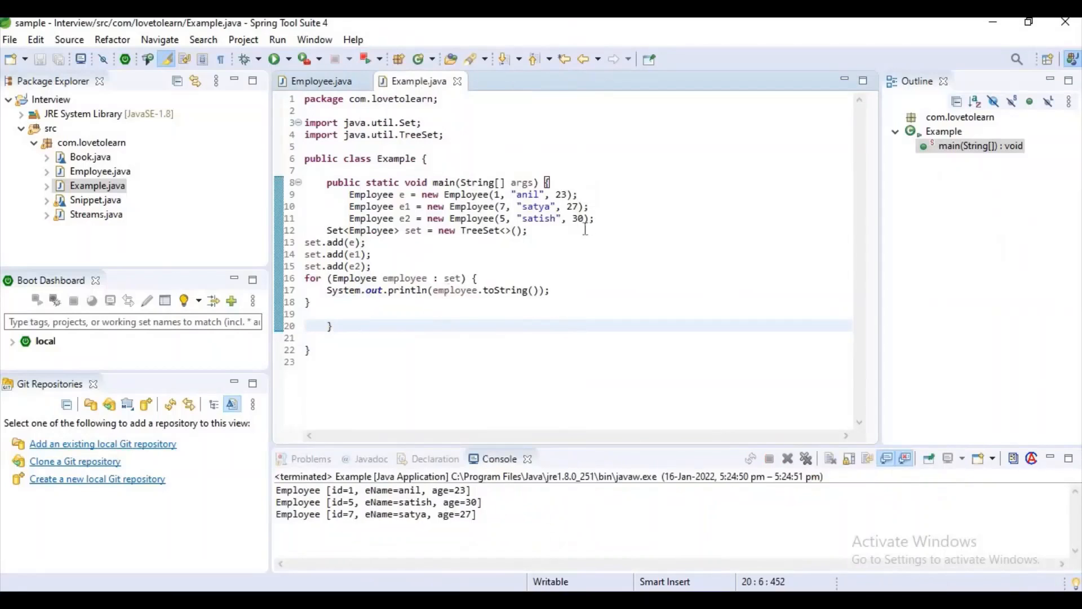
pyautogui.moveTo(431, 194); pyautogui.dragTo(527, 230)
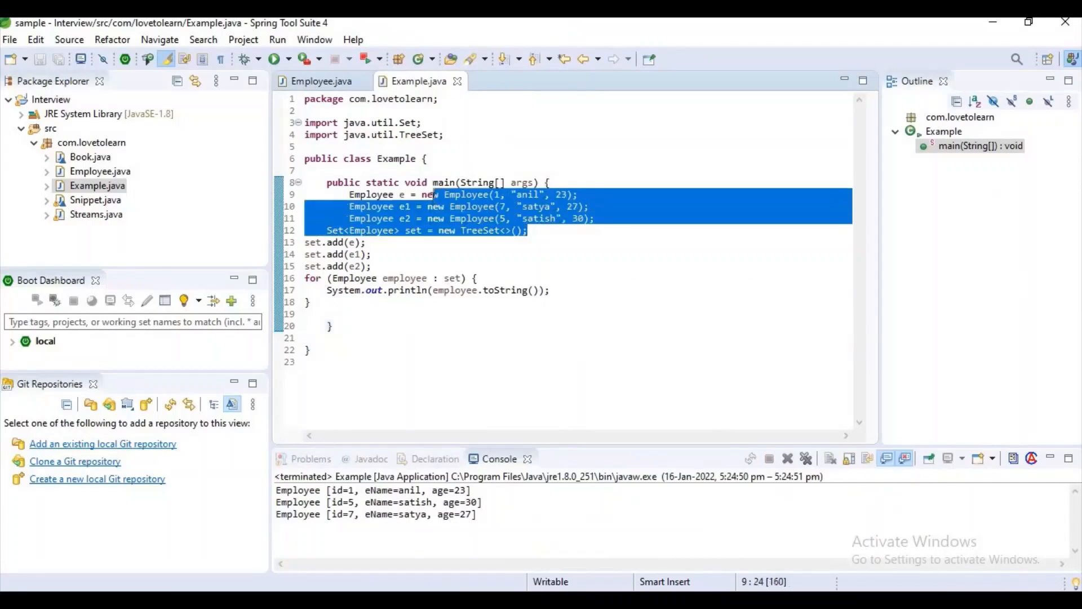
pyautogui.click(505, 193)
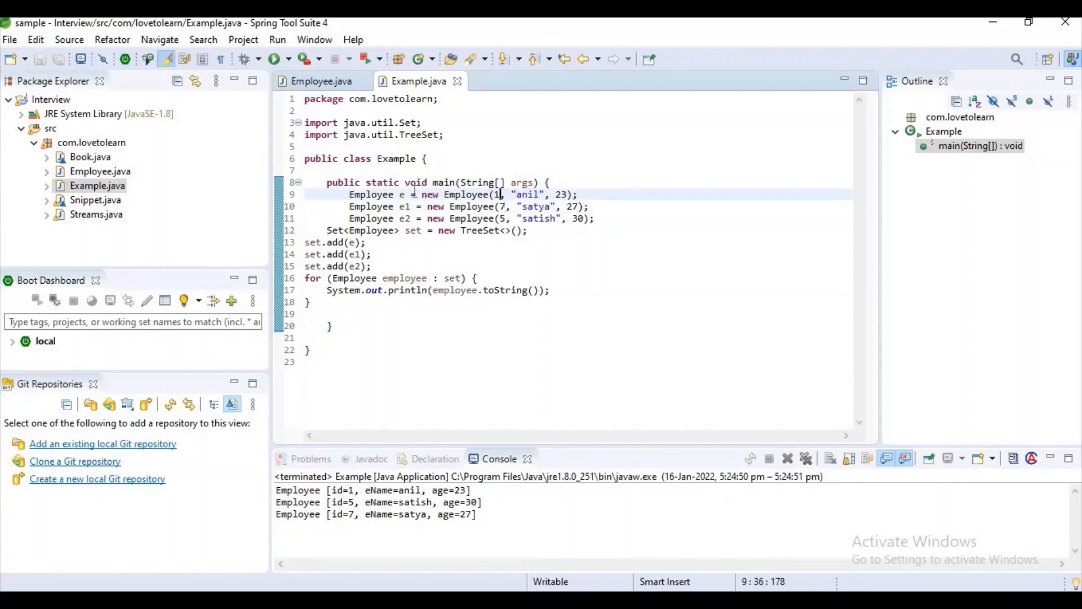
pyautogui.doubleClick(401, 194)
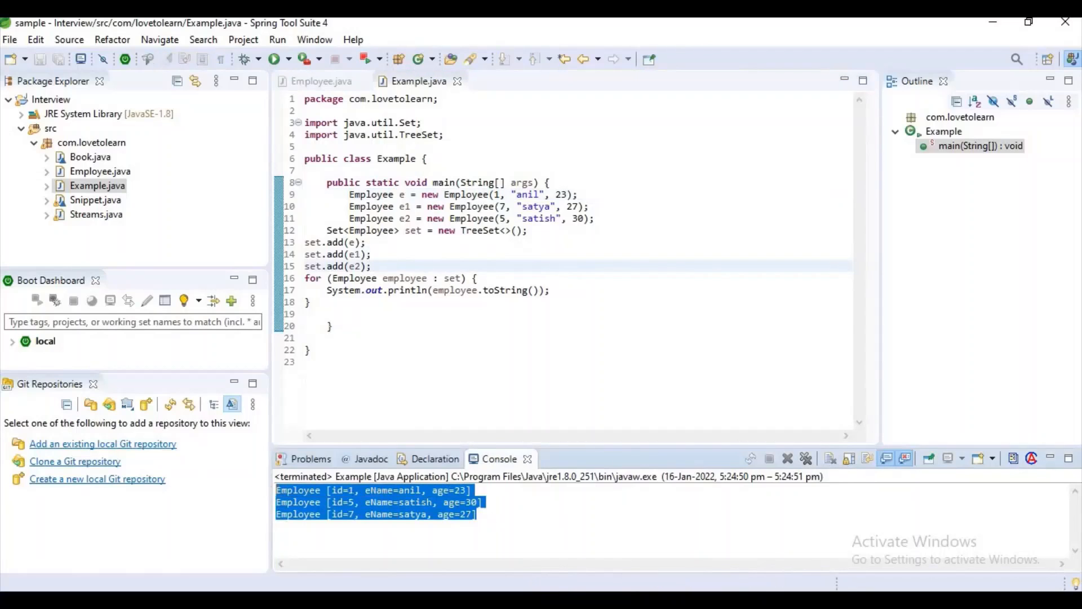
pyautogui.click(521, 150)
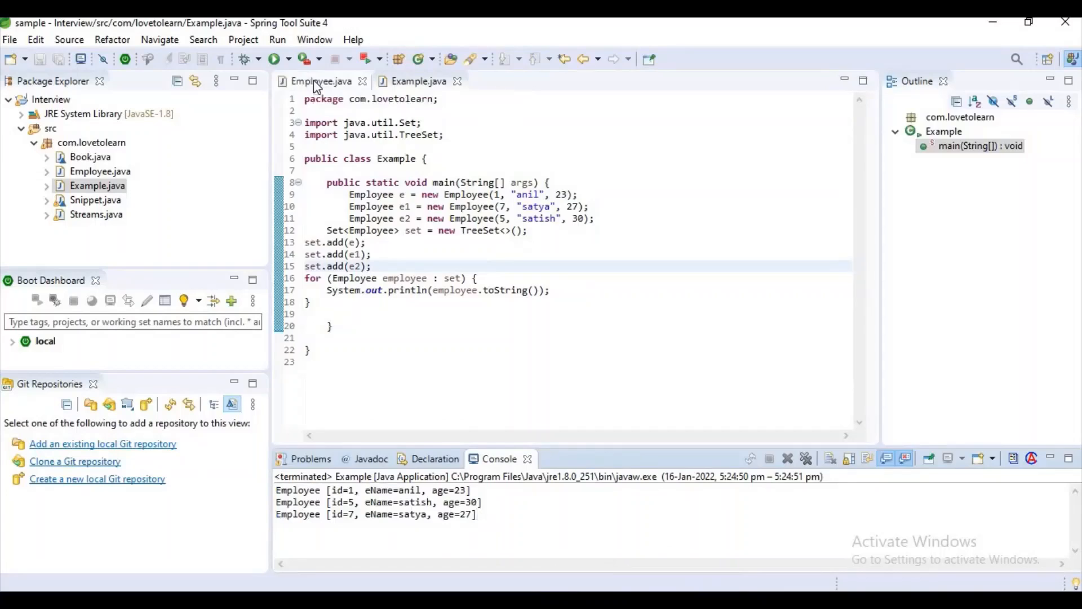
# - Return to Employee.java and highlight compareTo's if/else returning 1, -1 or 0
pyautogui.click(319, 81)
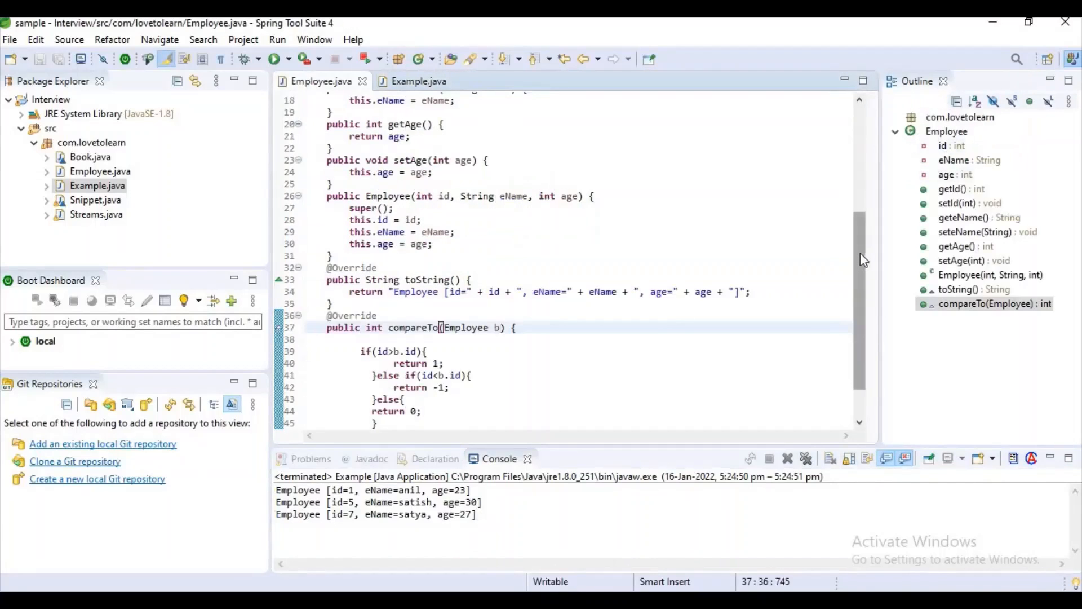
pyautogui.scroll(-3)
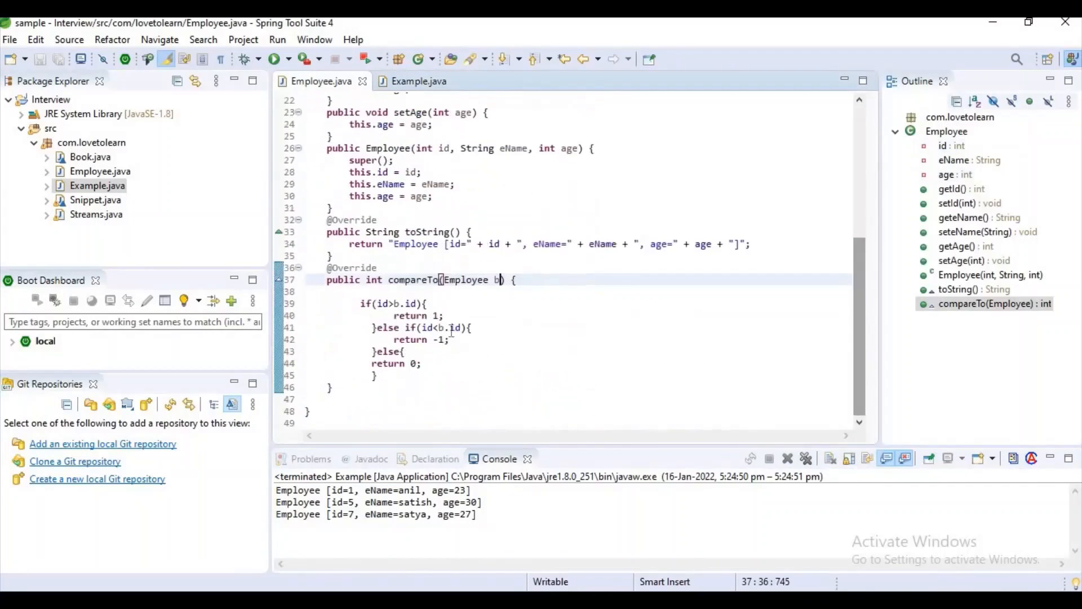
pyautogui.moveTo(360, 303); pyautogui.dragTo(391, 375)
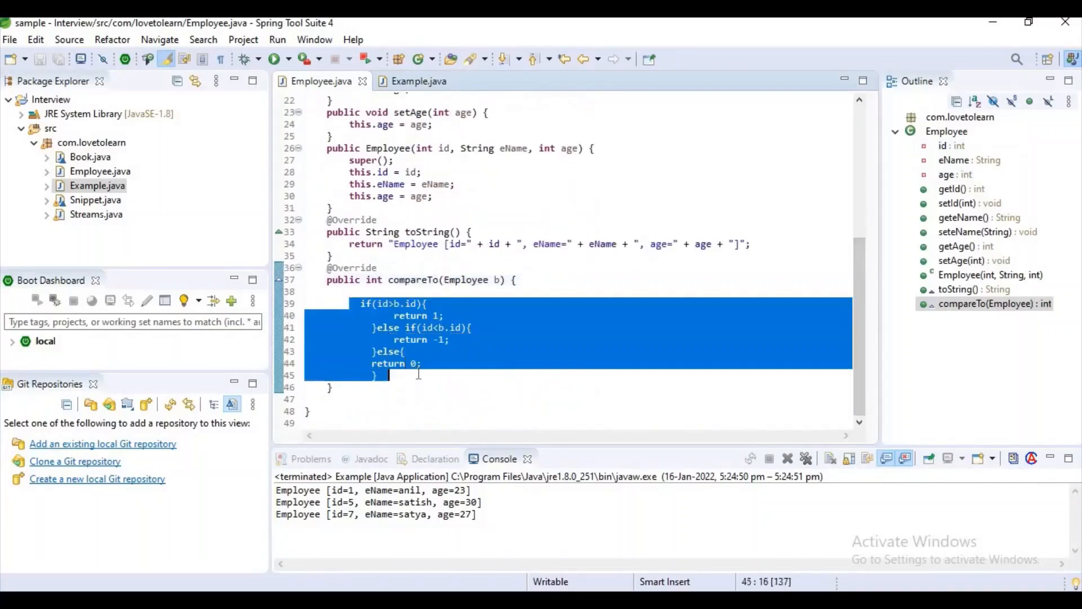
pyautogui.click(418, 375)
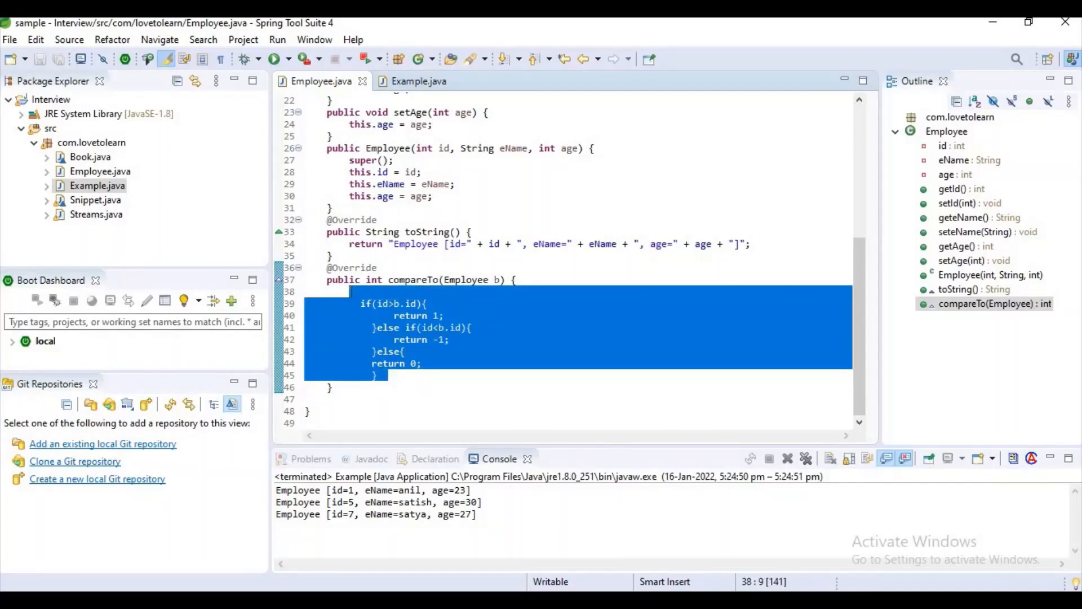
pyautogui.click(352, 291)
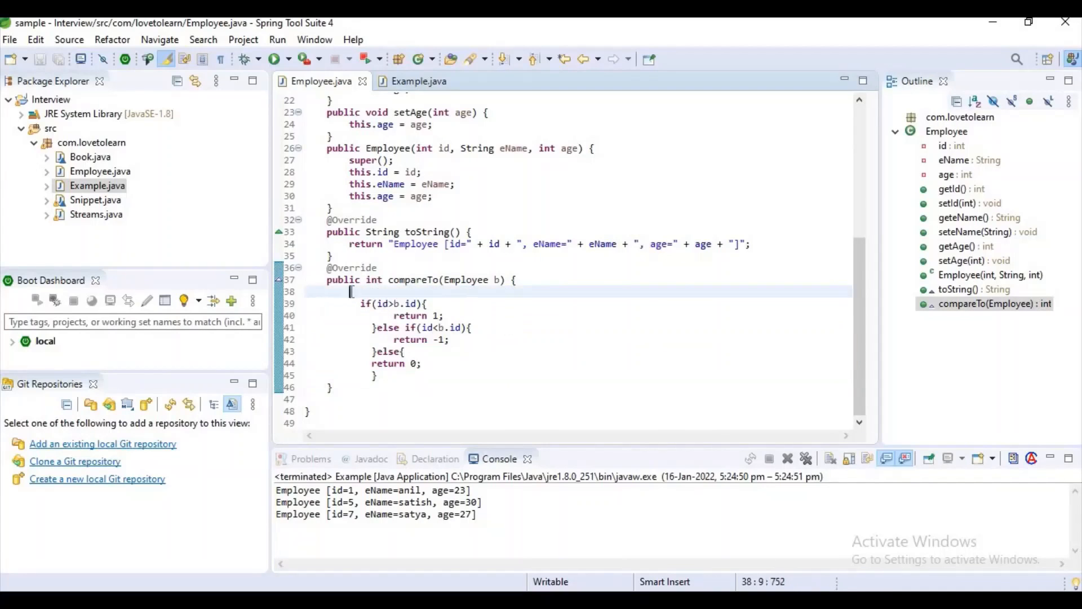